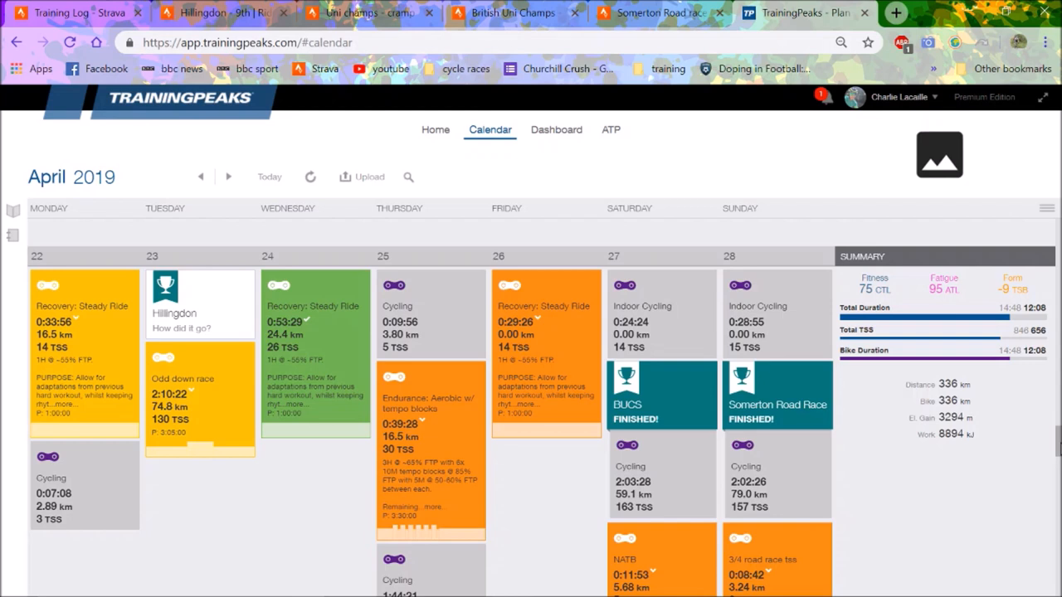
mouse_move(430, 423)
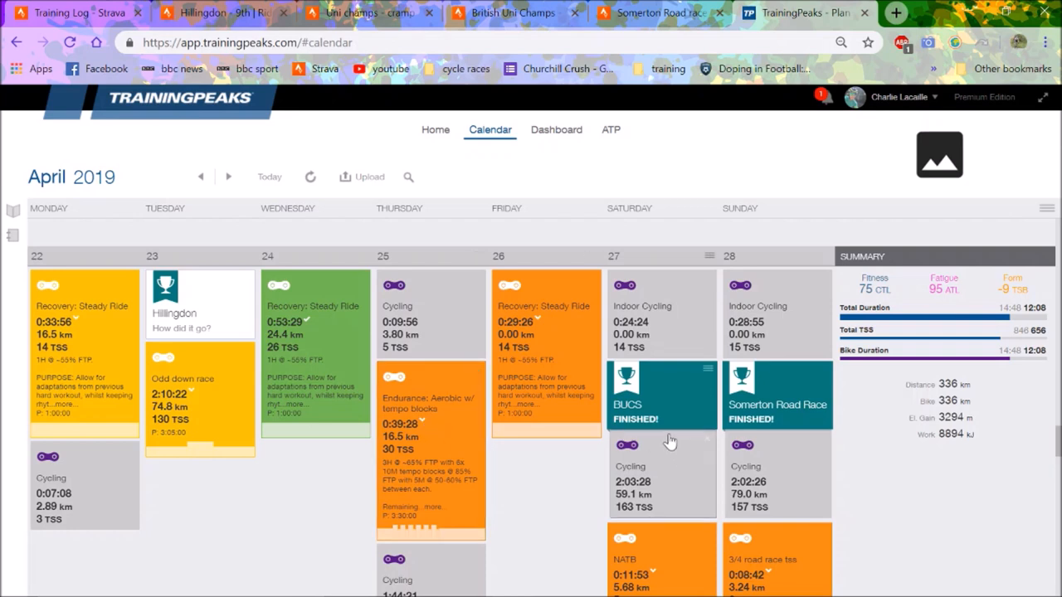
mouse_move(786, 411)
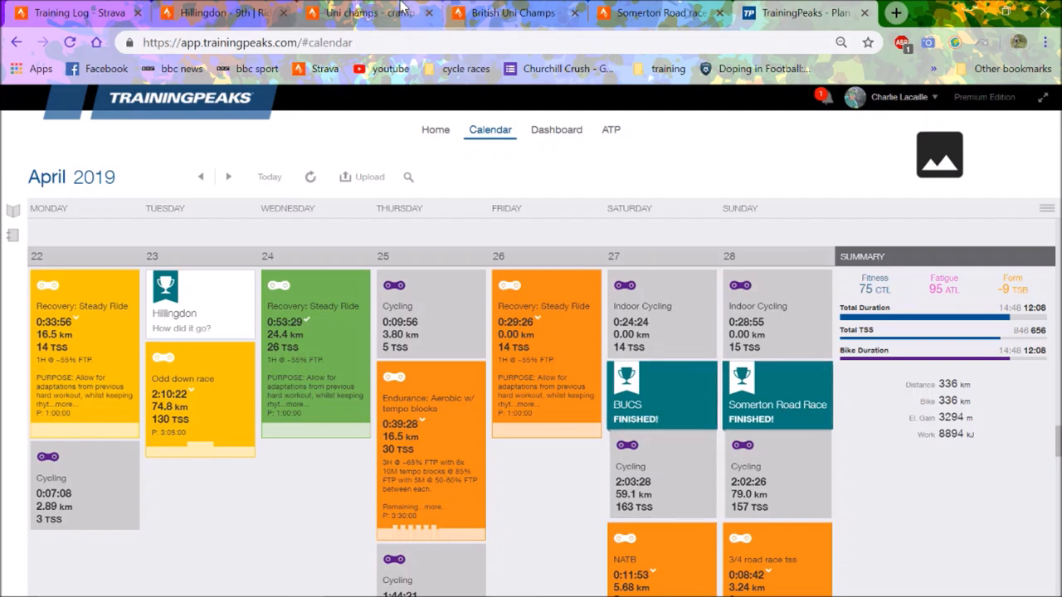
Open the Hillingdon - 9th race analysis and isolate lap 2's charts
click(219, 13)
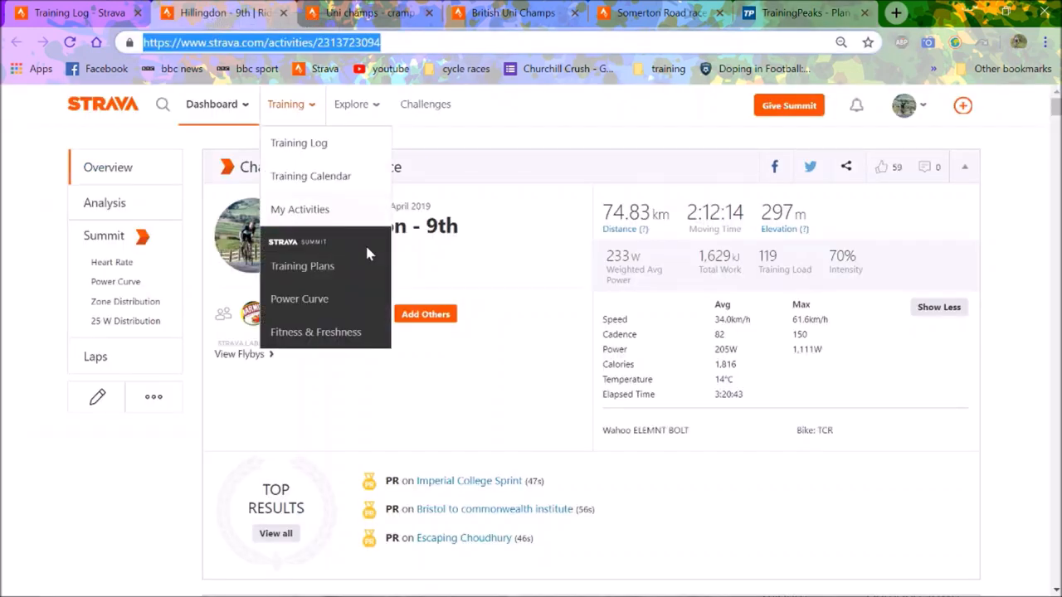
click(105, 202)
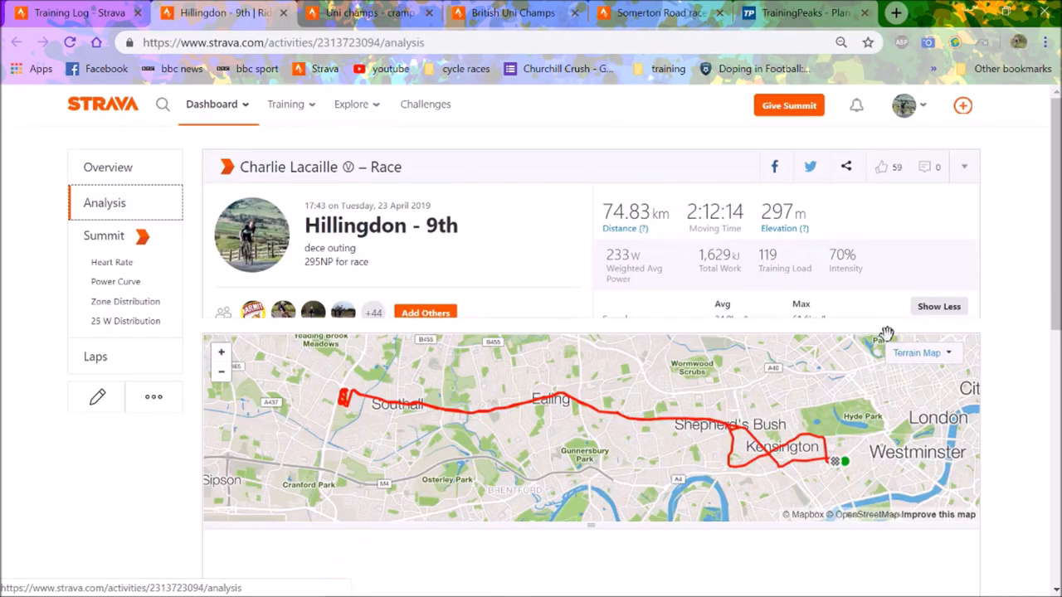
scroll(down, 3)
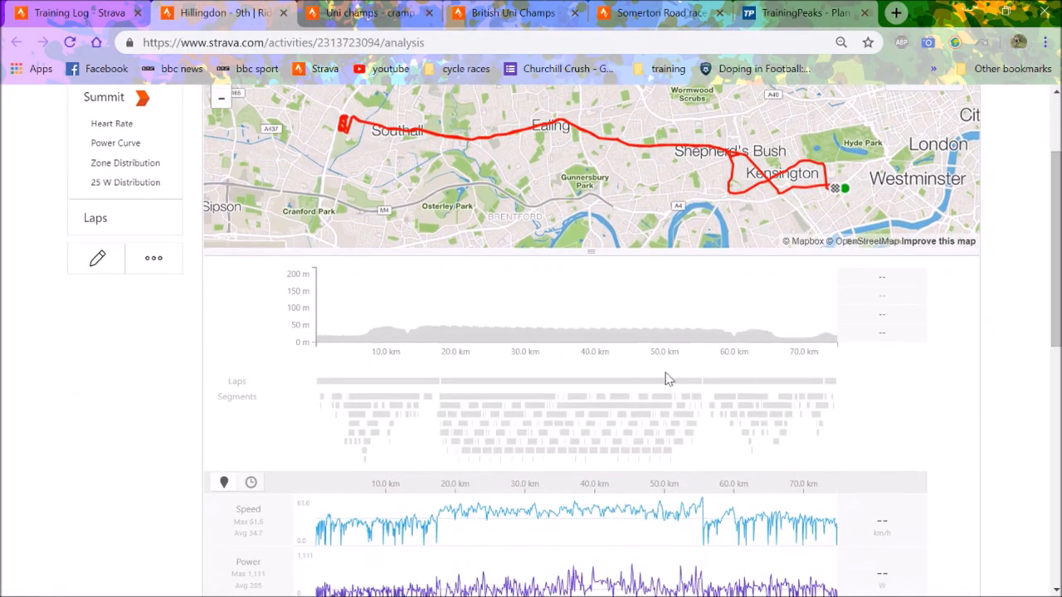
click(570, 381)
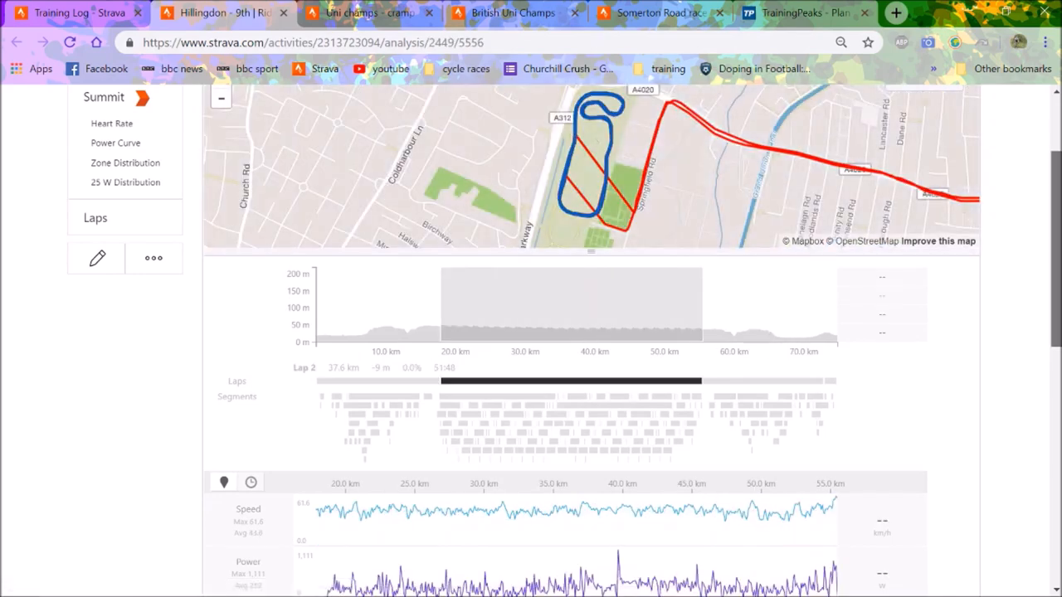
scroll(down, 3)
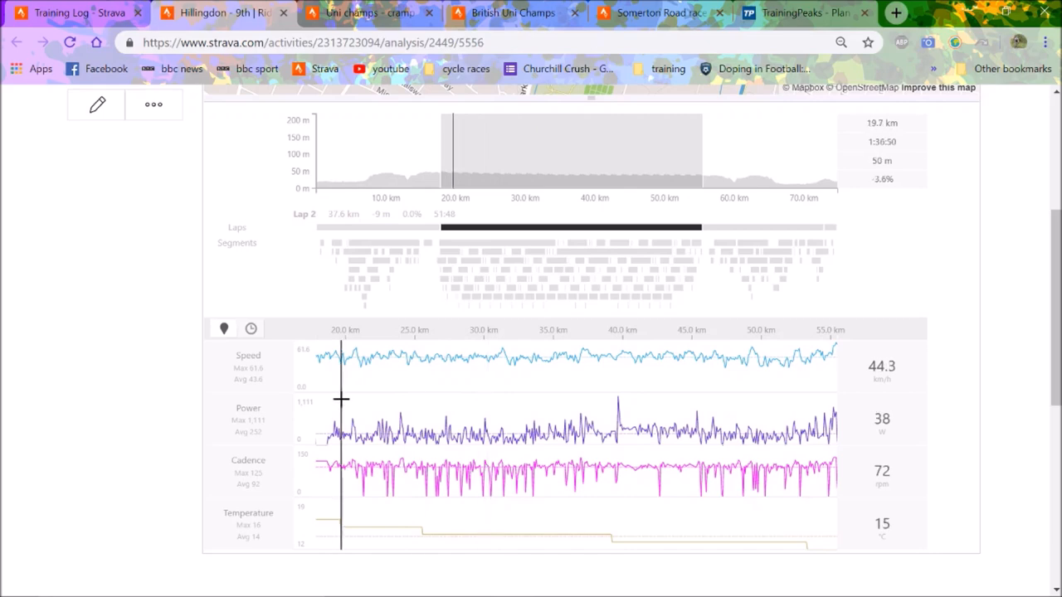
mouse_move(463, 241)
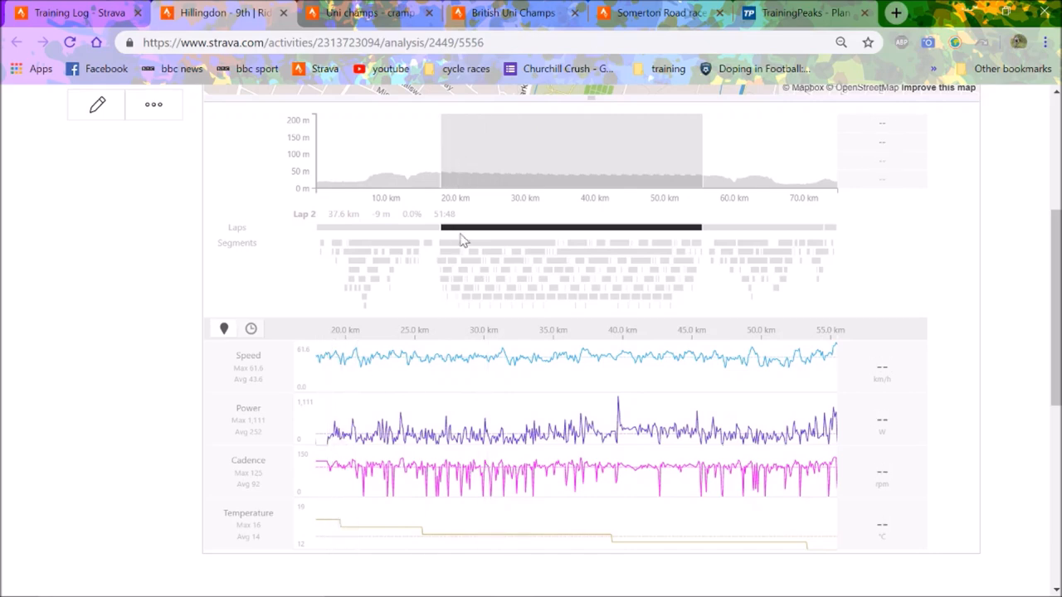
scroll(up, 3)
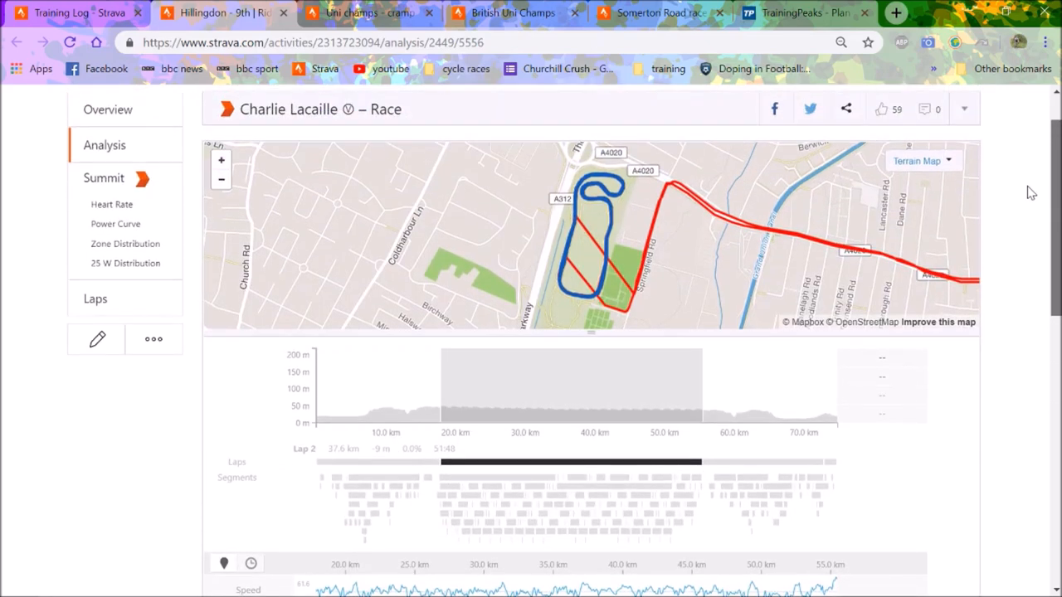
scroll(down, 3)
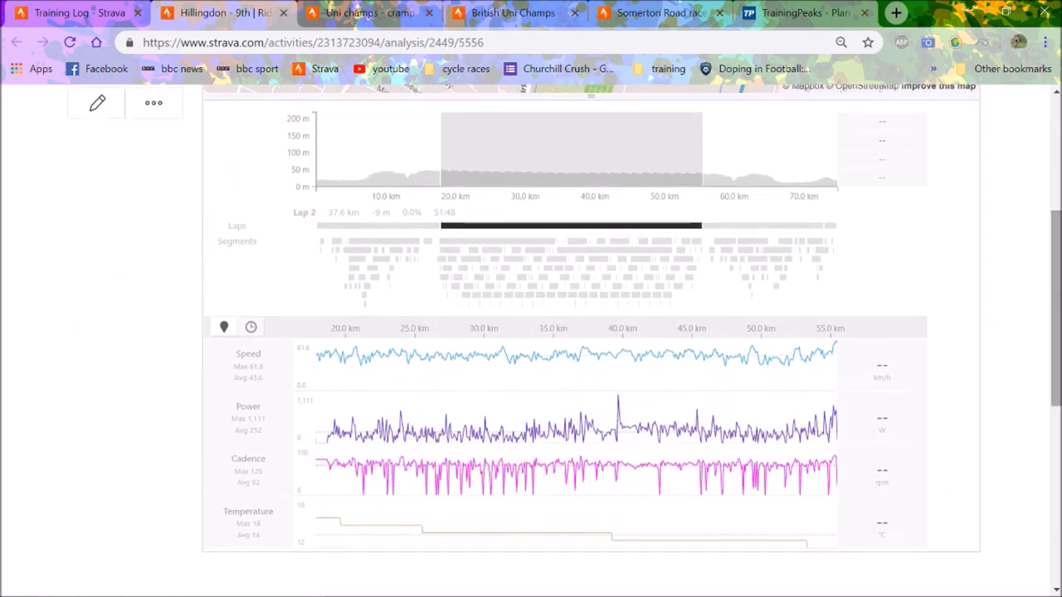
mouse_move(326, 383)
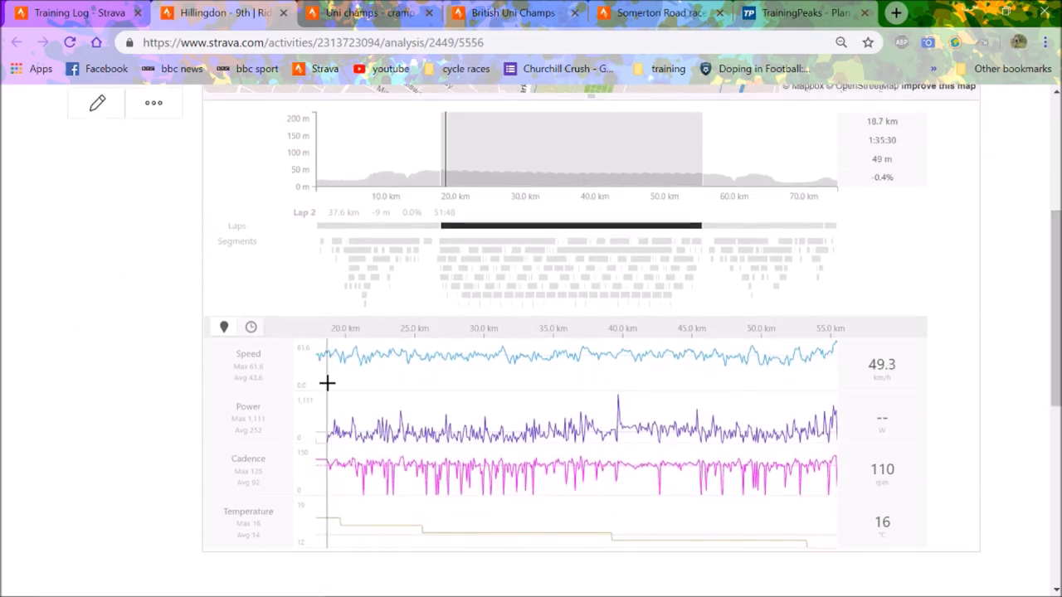
mouse_move(474, 373)
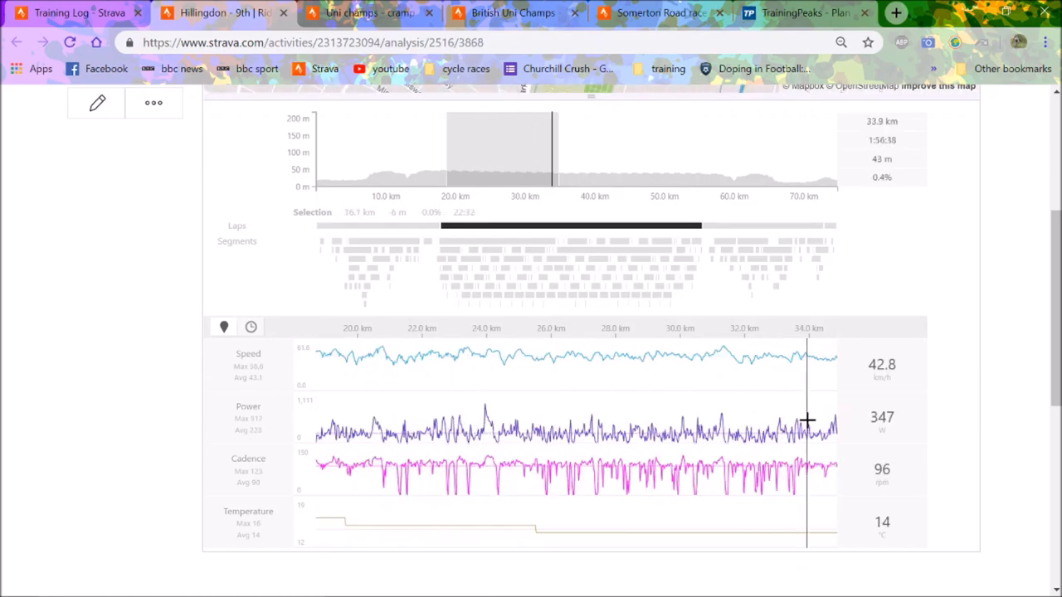
mouse_move(776, 7)
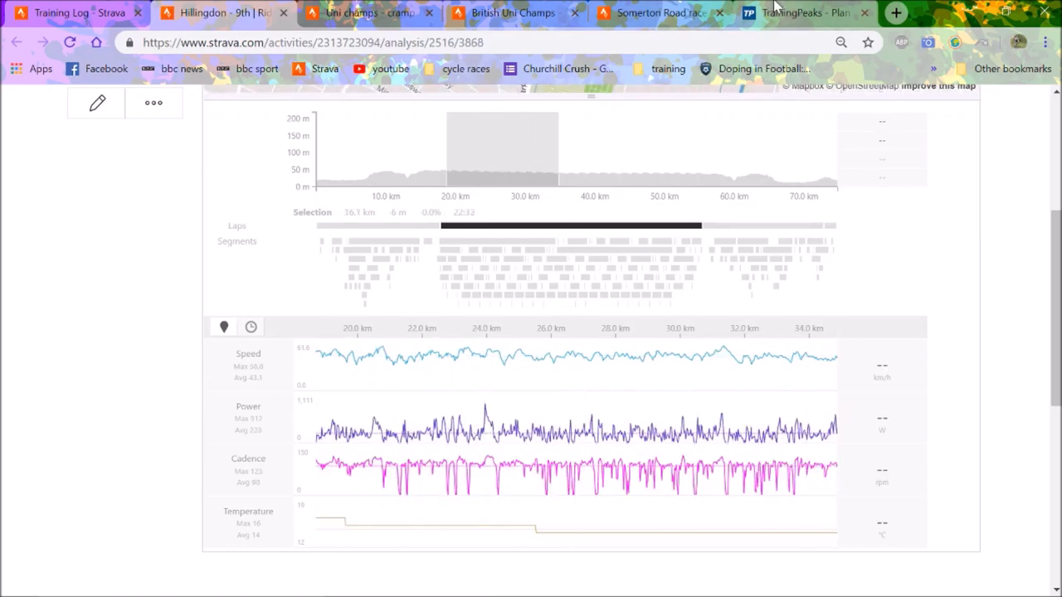
Open the full analysis of the Odd down race workout in TrainingPeaks
click(801, 13)
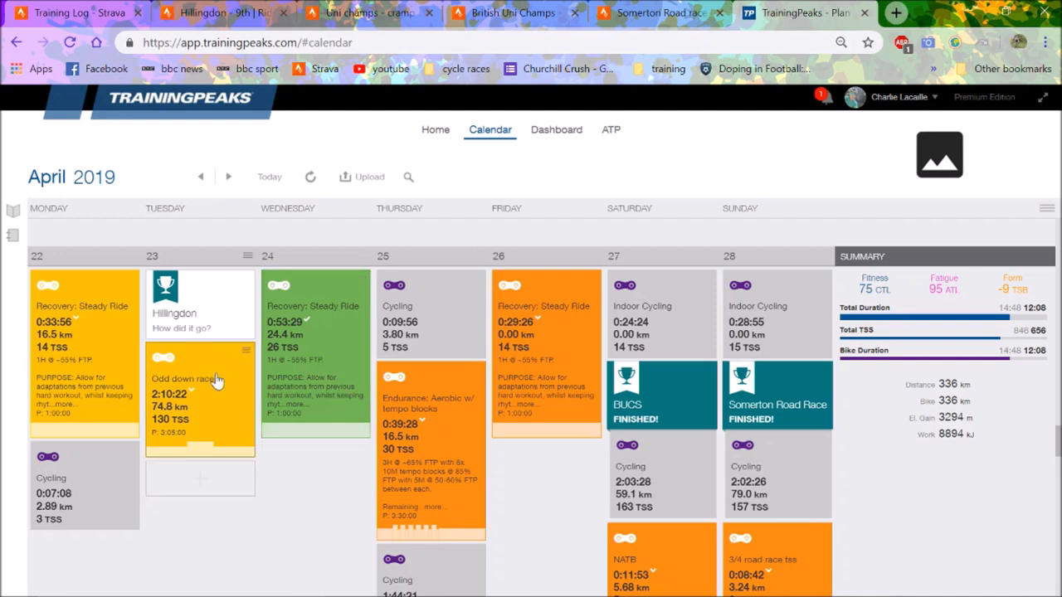
click(199, 394)
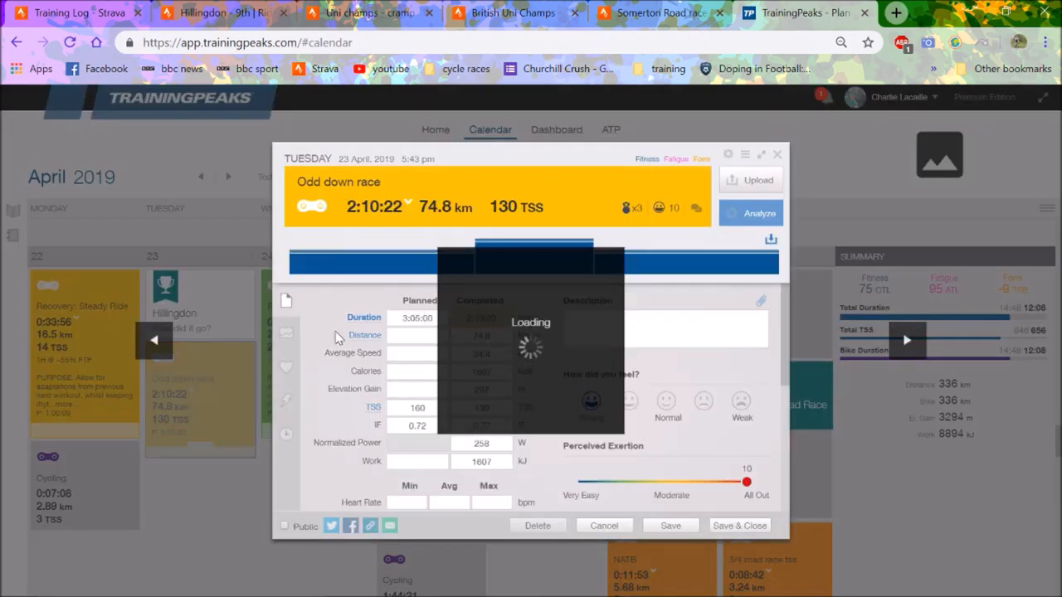
click(751, 213)
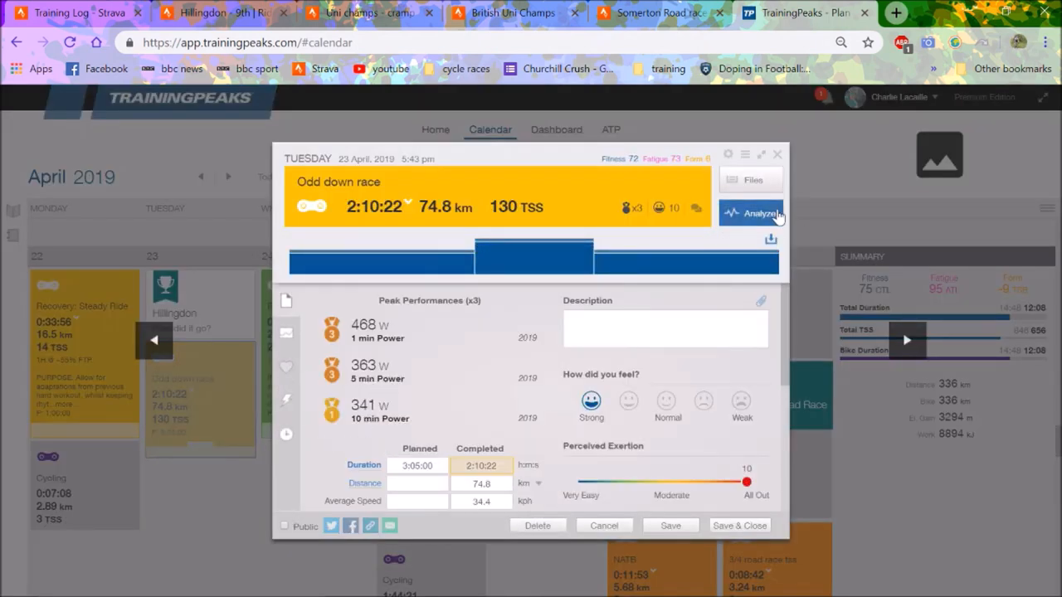
click(750, 213)
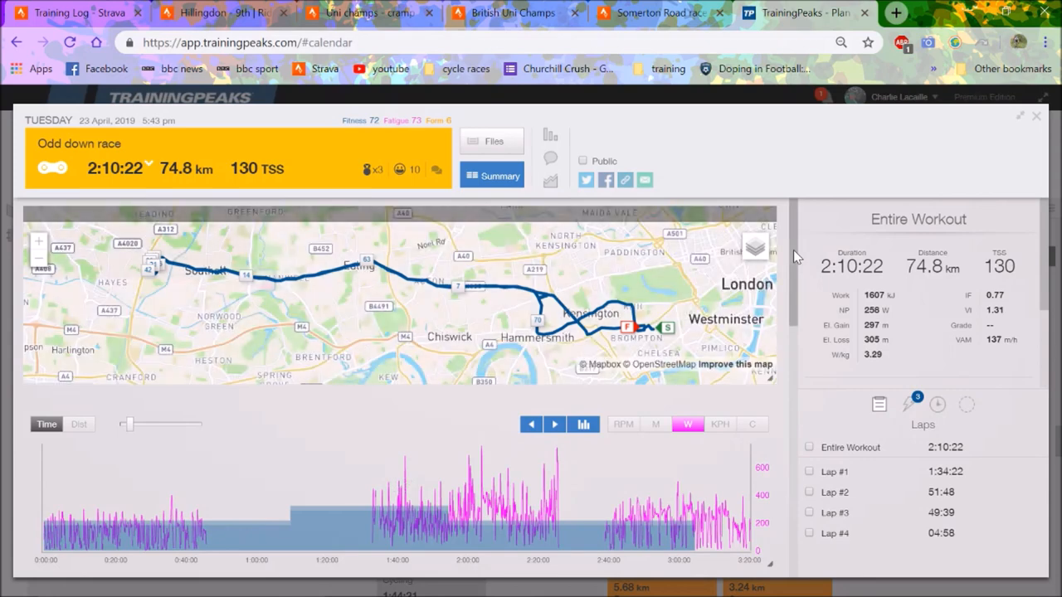
Select Lap #2, showing its 51:48 duration, 37.6 km and 66 TSS
scroll(down, 3)
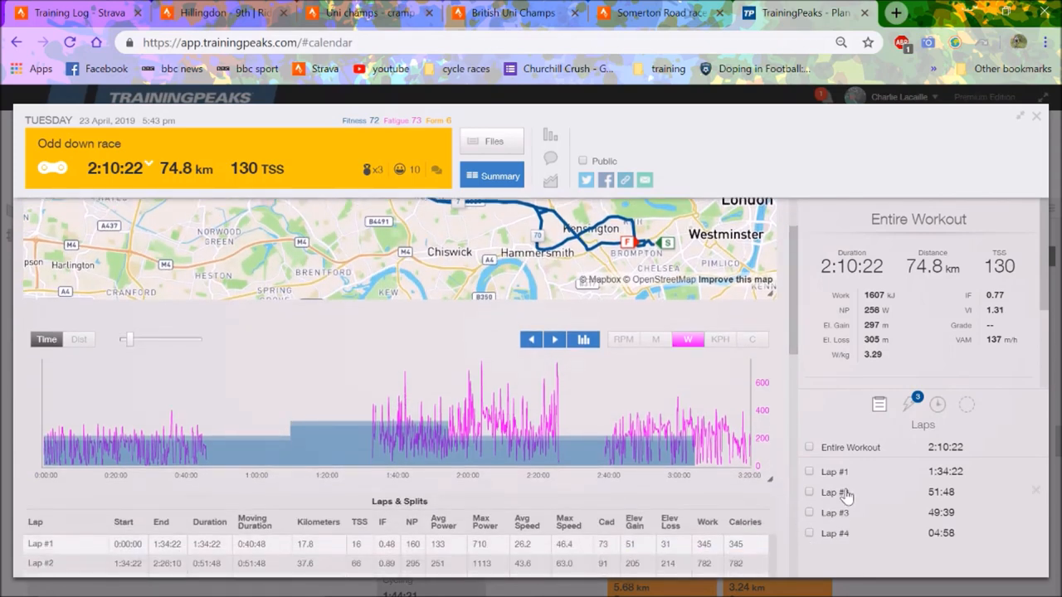
click(835, 492)
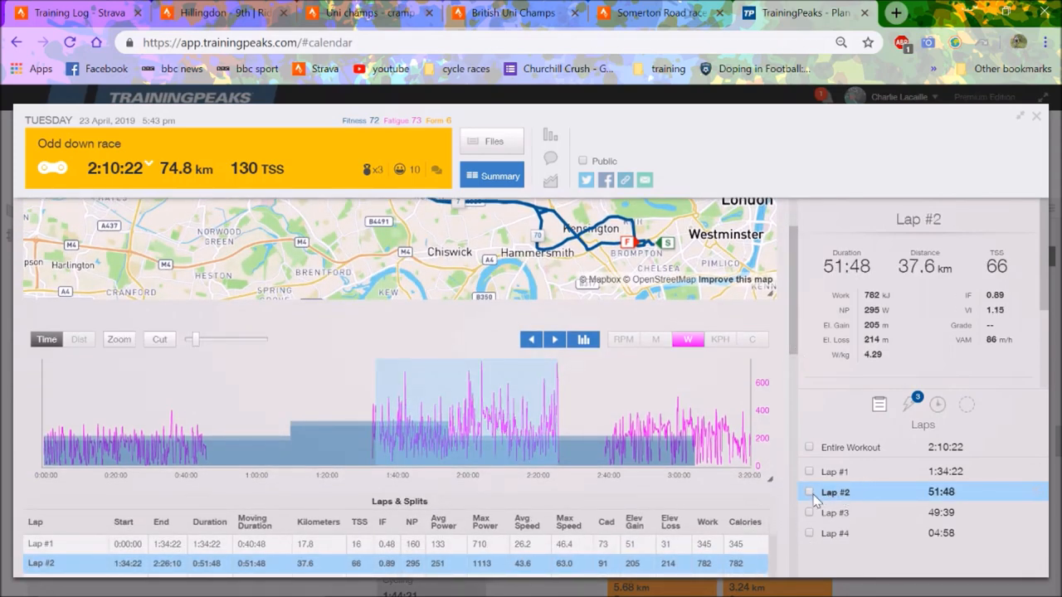
click(809, 492)
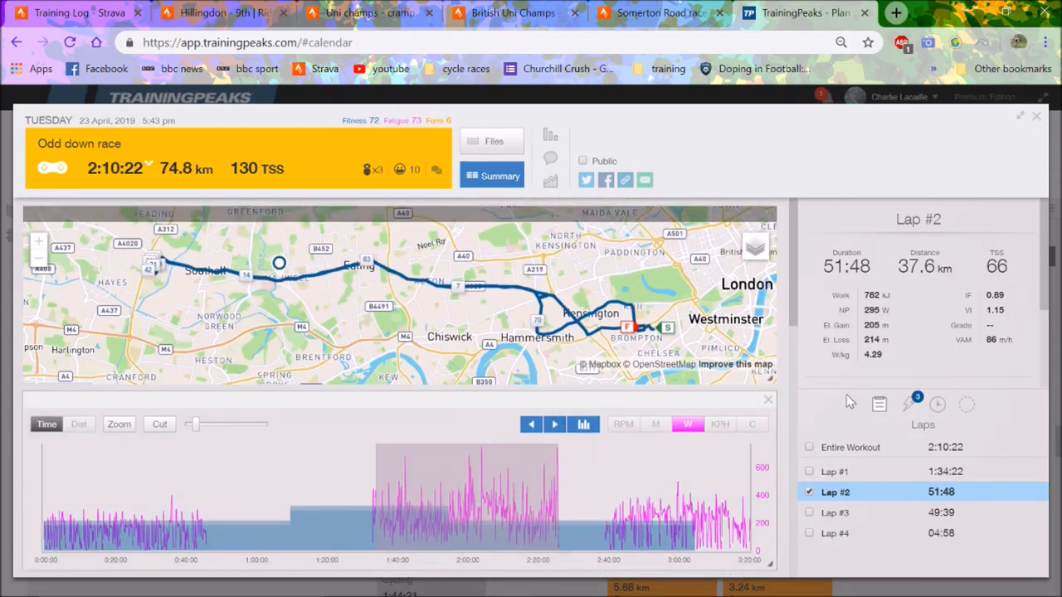
Show Lap #2's peak power curve and power-by-zones charts
double_click(836, 492)
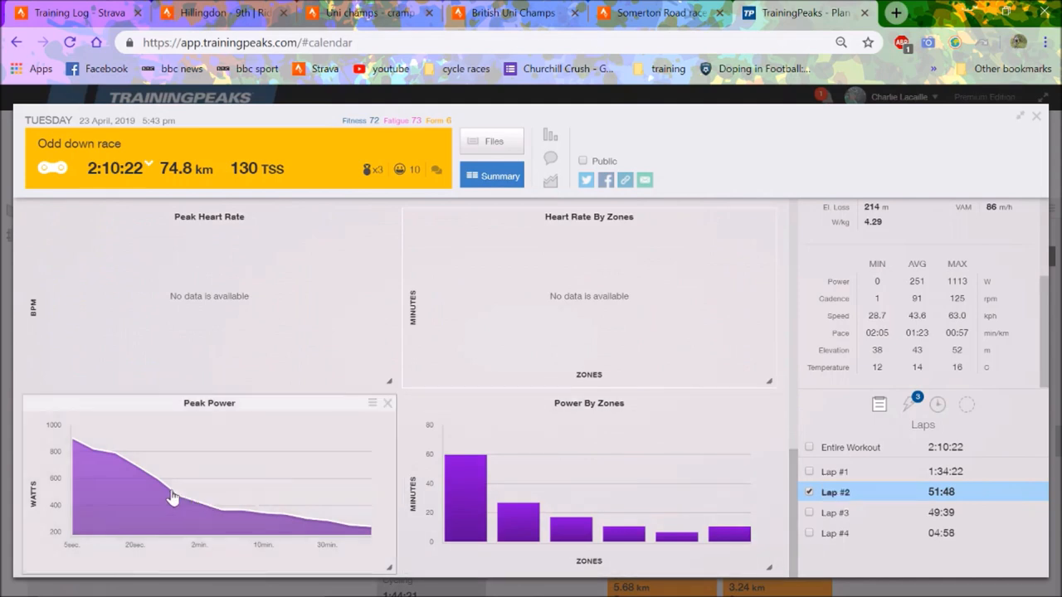
mouse_move(258, 510)
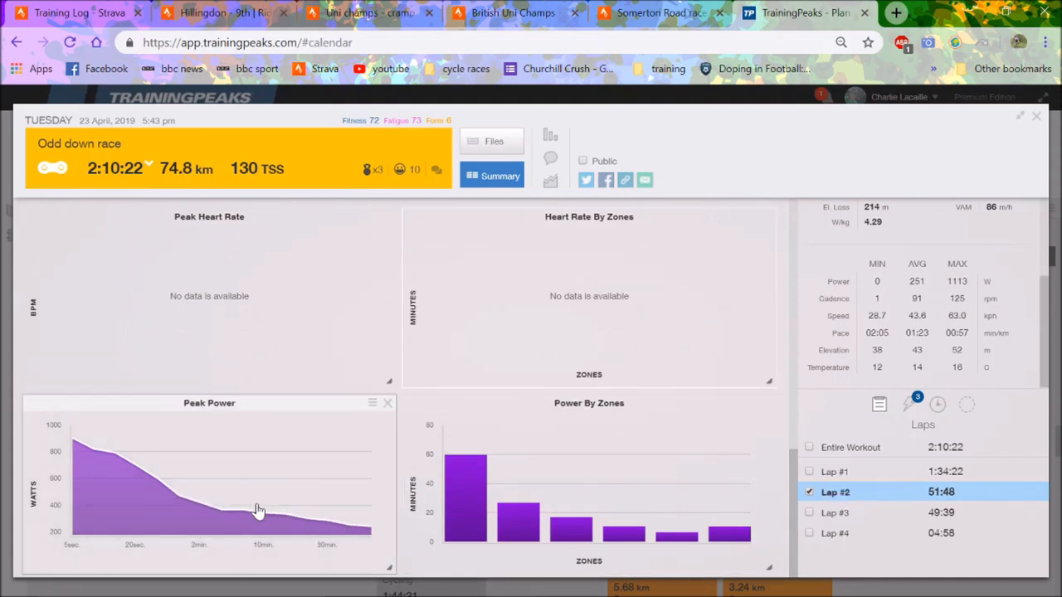
mouse_move(274, 521)
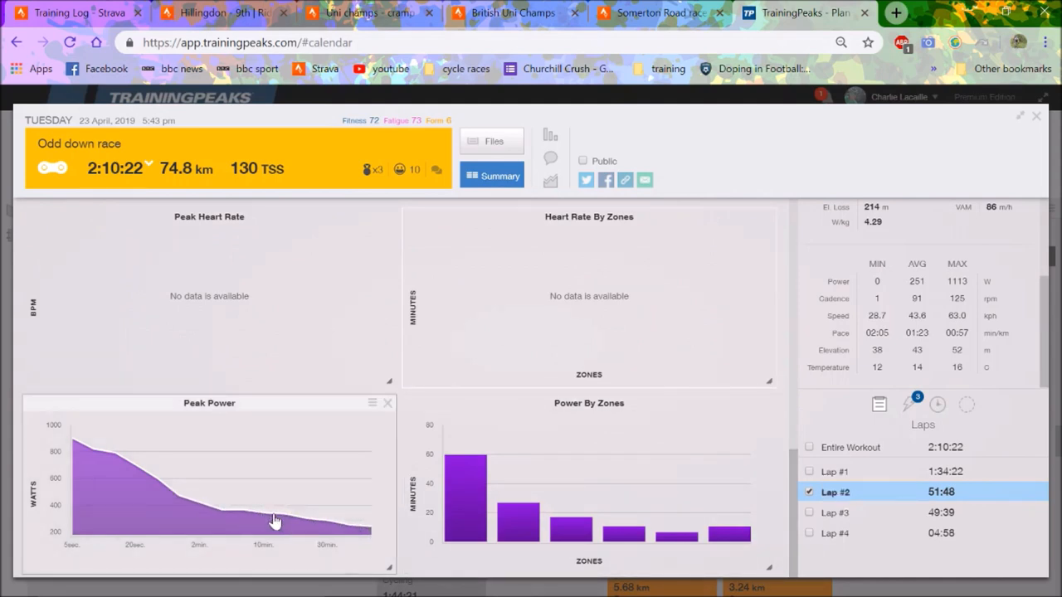
mouse_move(467, 481)
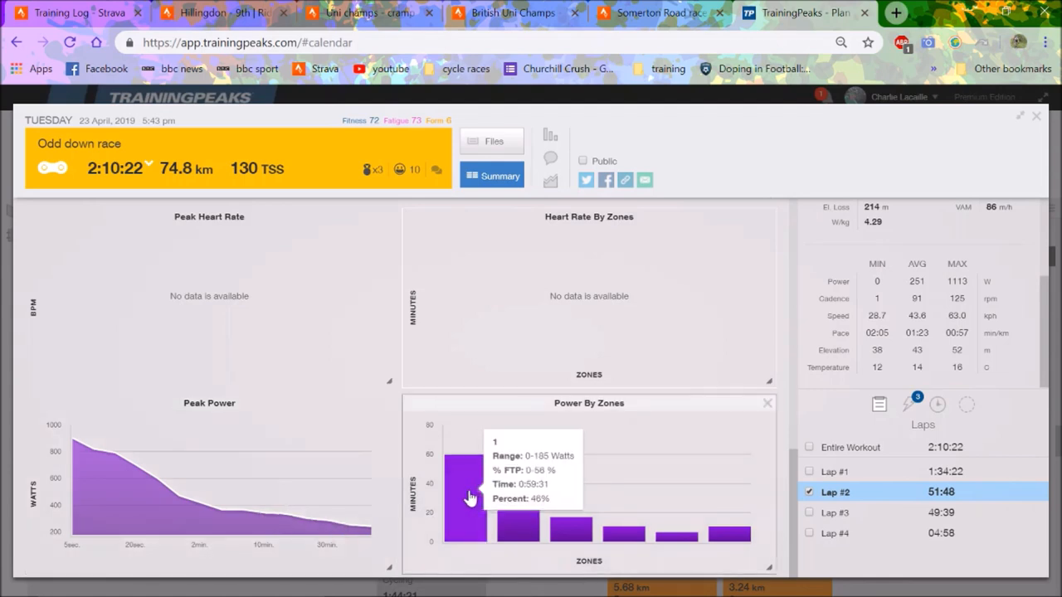
mouse_move(468, 500)
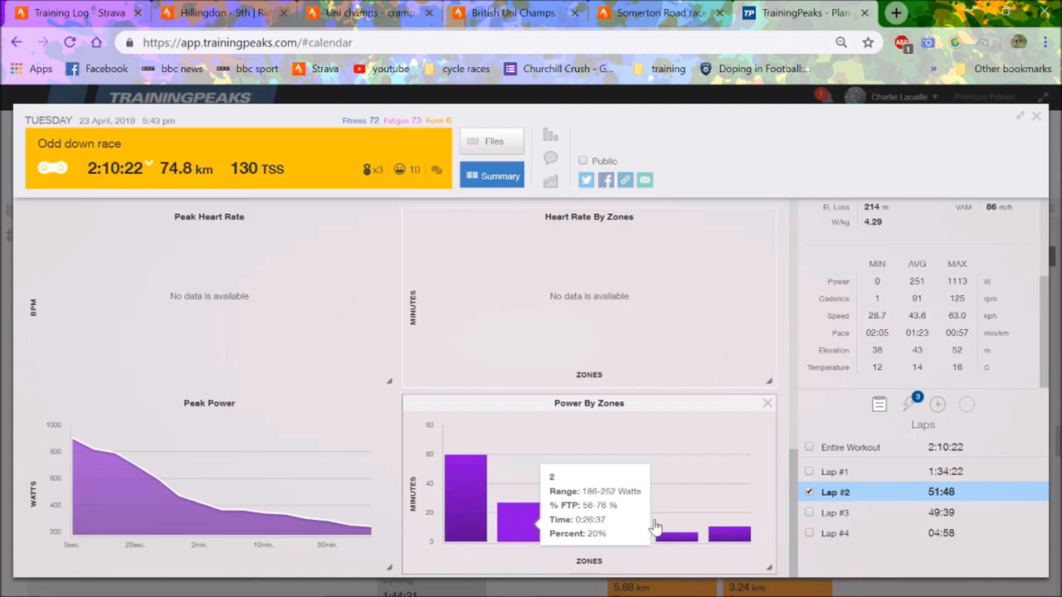
mouse_move(728, 537)
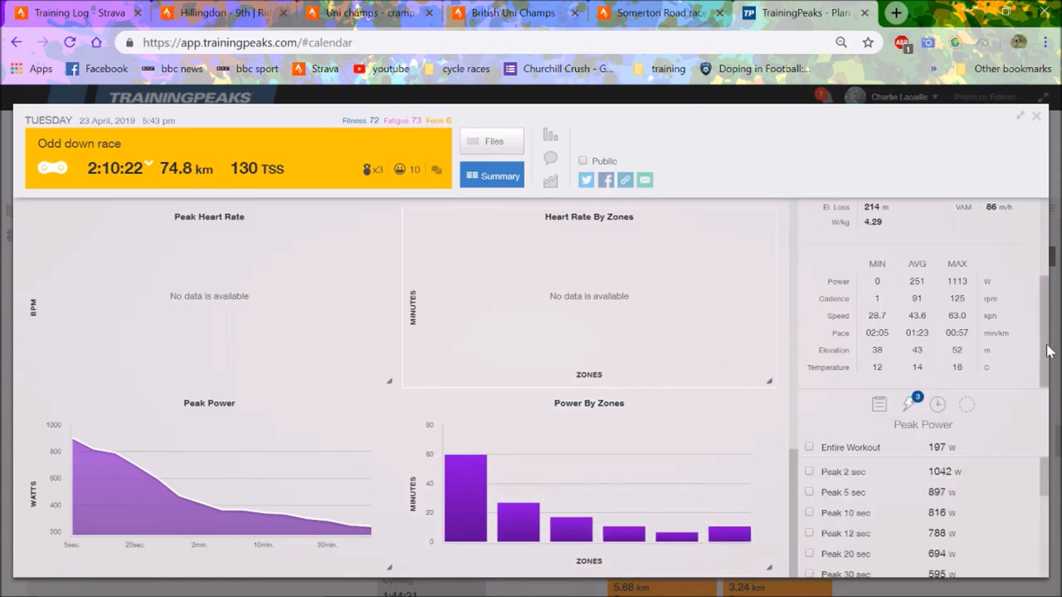
mouse_move(1031, 479)
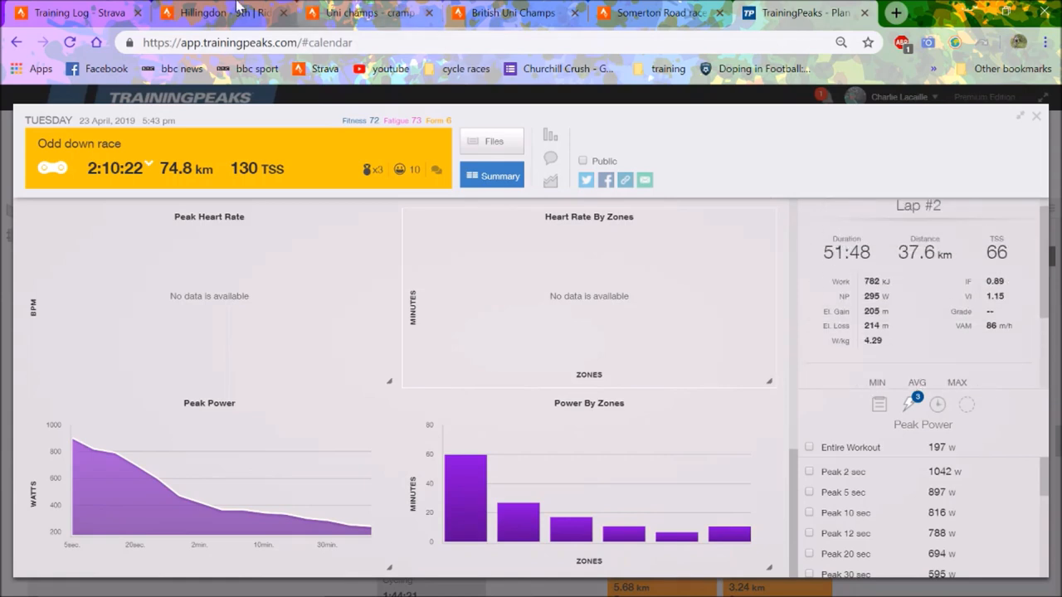
Show the Hillingdon - 9th overview: 74.83 km, 2:12:14 moving time, 233 W weighted power
click(220, 12)
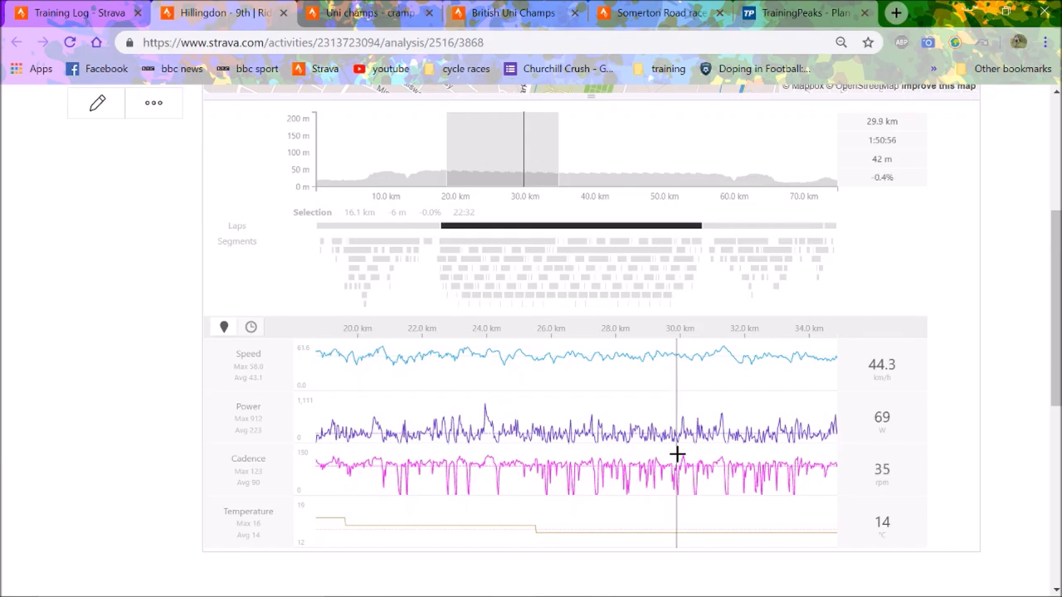
mouse_move(558, 261)
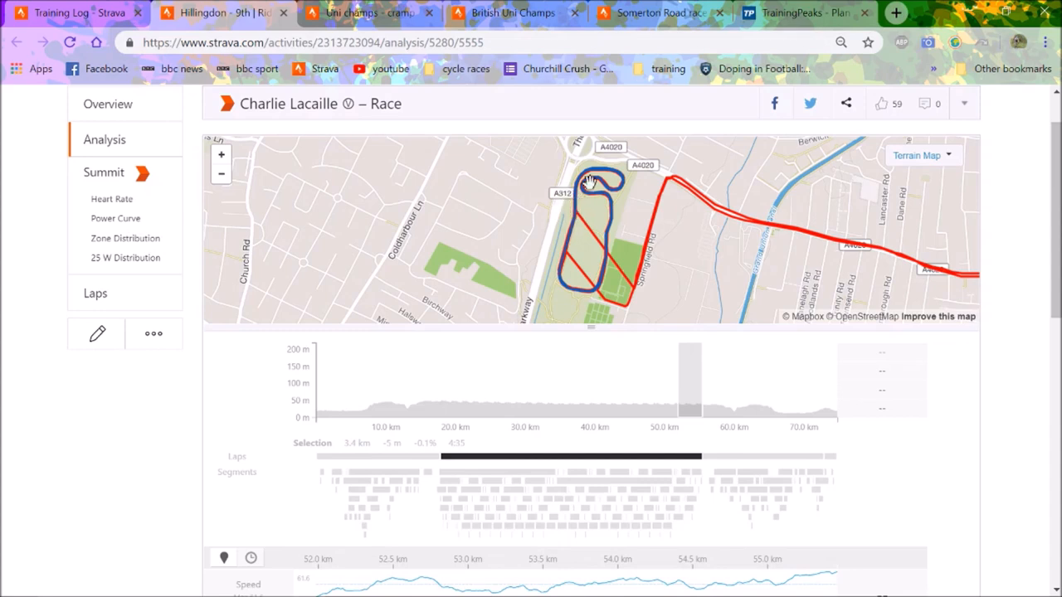
mouse_move(585, 183)
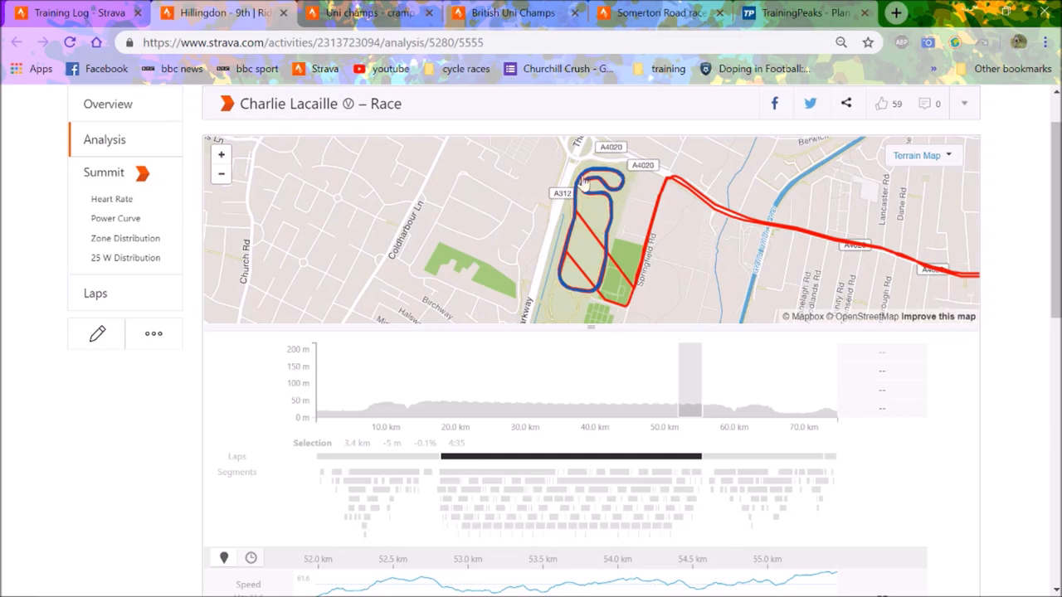
mouse_move(576, 201)
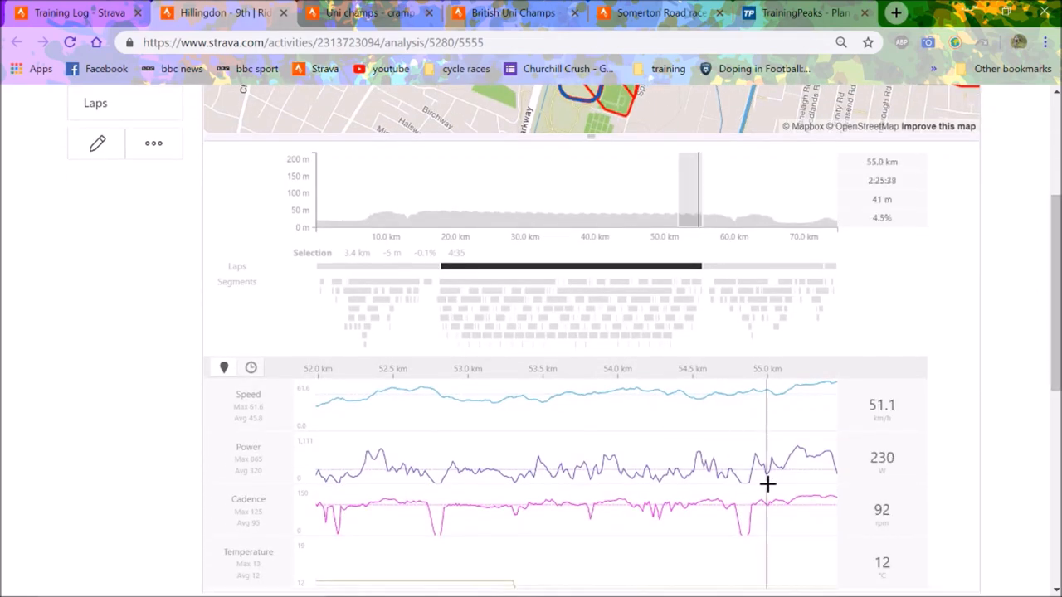
mouse_move(811, 474)
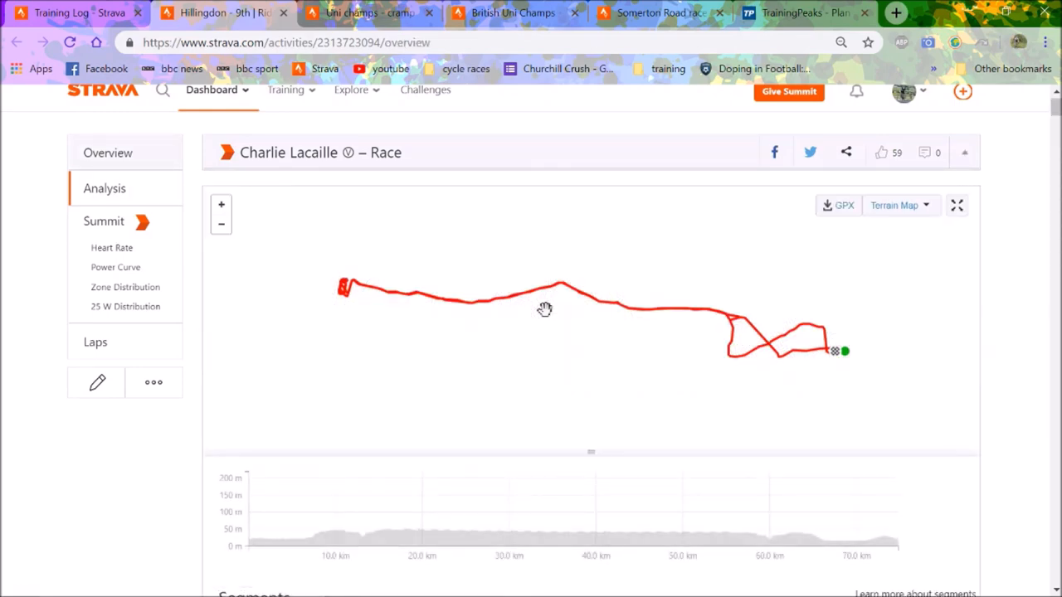
click(107, 153)
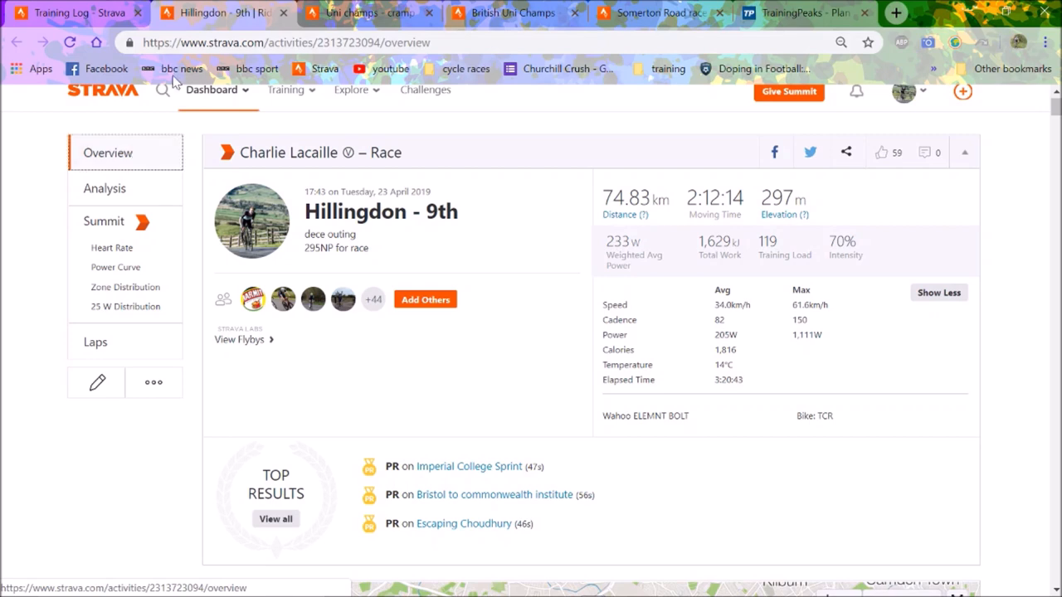
Switch to the Uni champs - cramp with 2 to go race and select its elapsed time
click(365, 12)
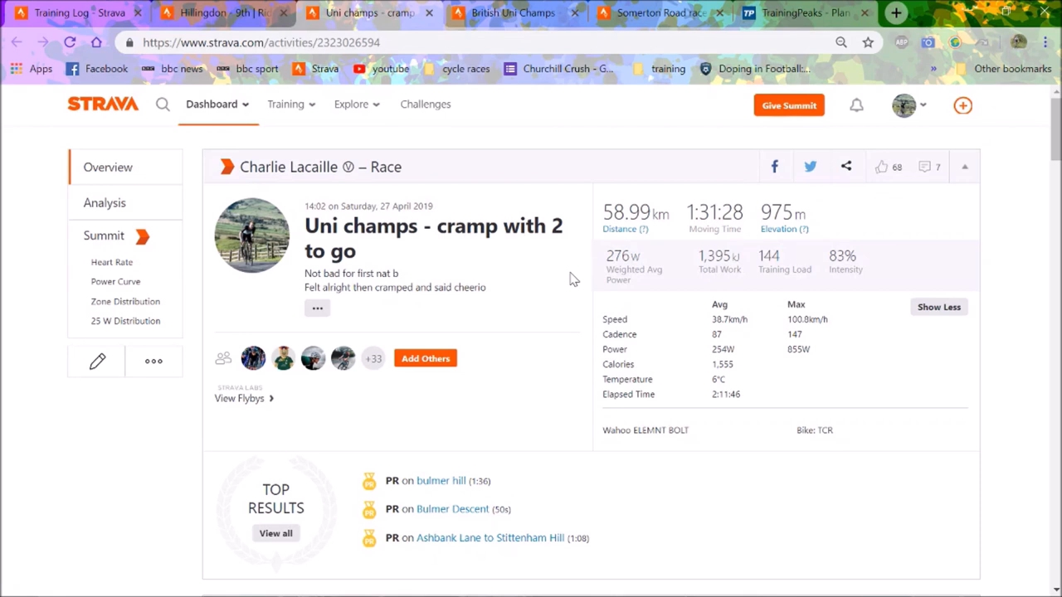
mouse_move(743, 406)
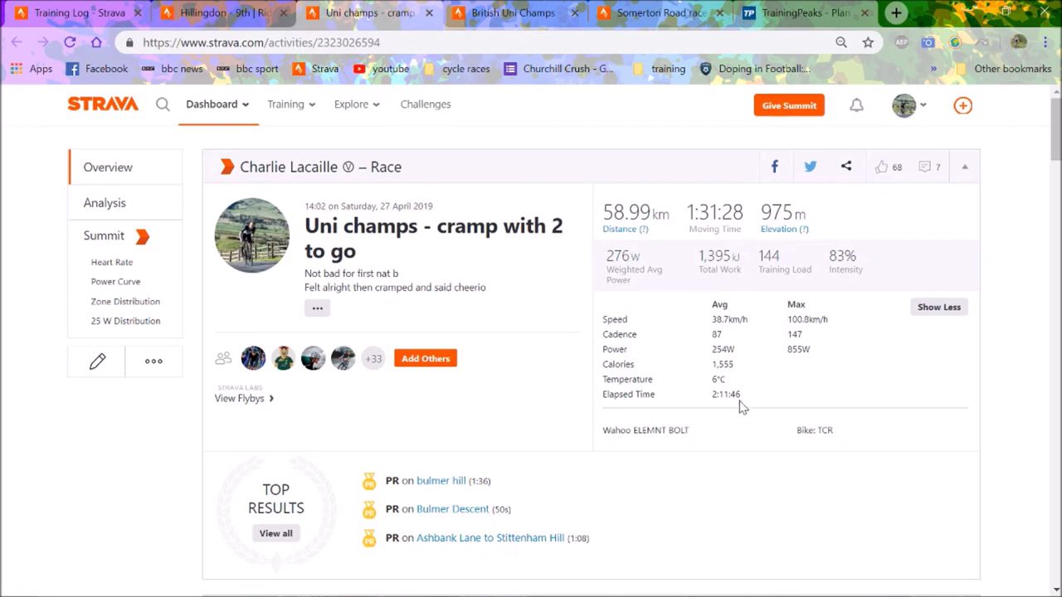
double_click(725, 394)
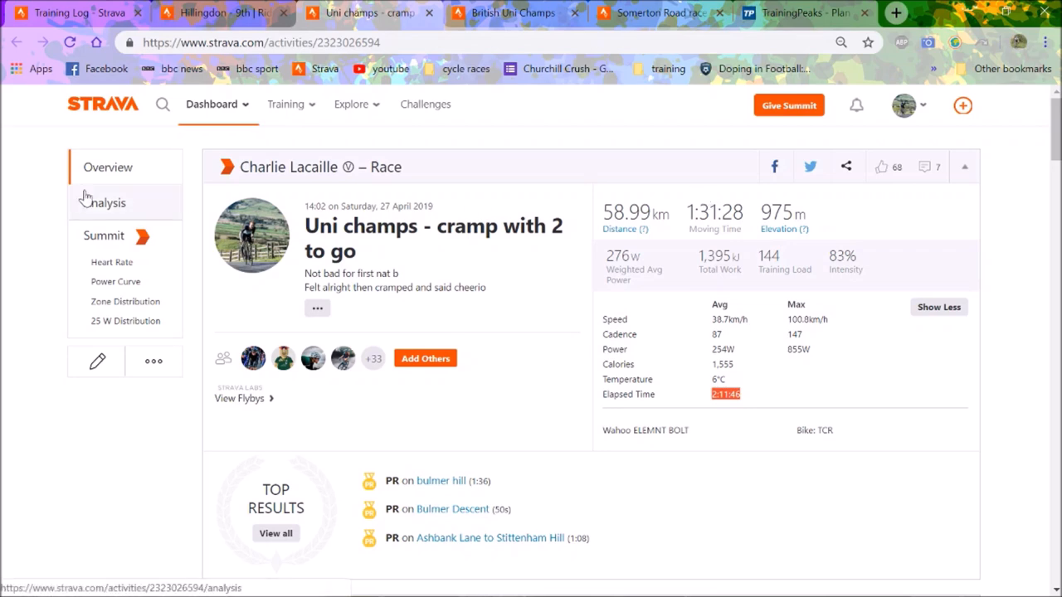
Plot the race analysis against elapsed time, then return to the overview
click(105, 203)
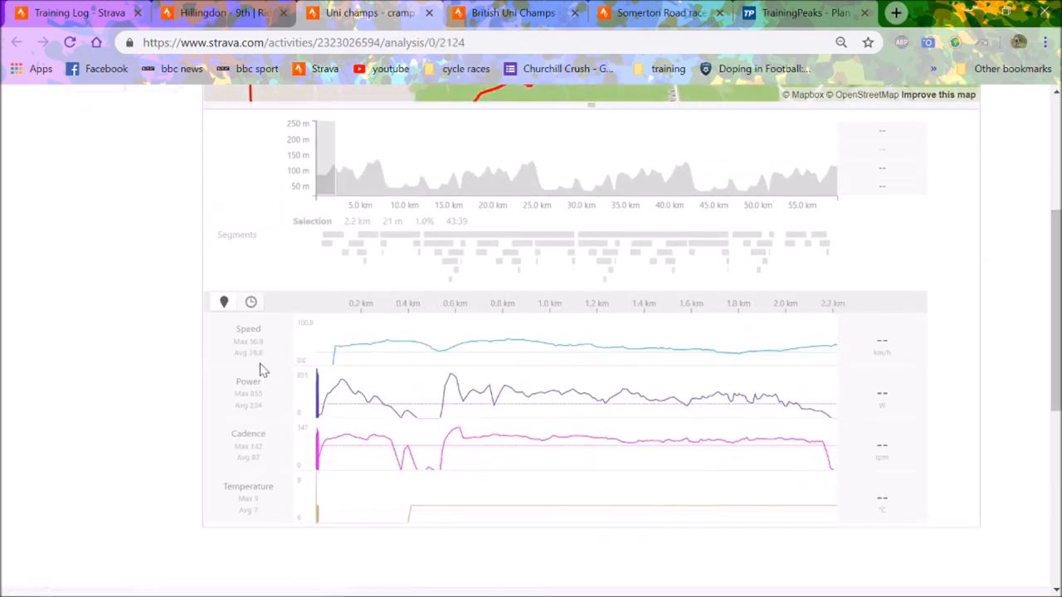
click(250, 302)
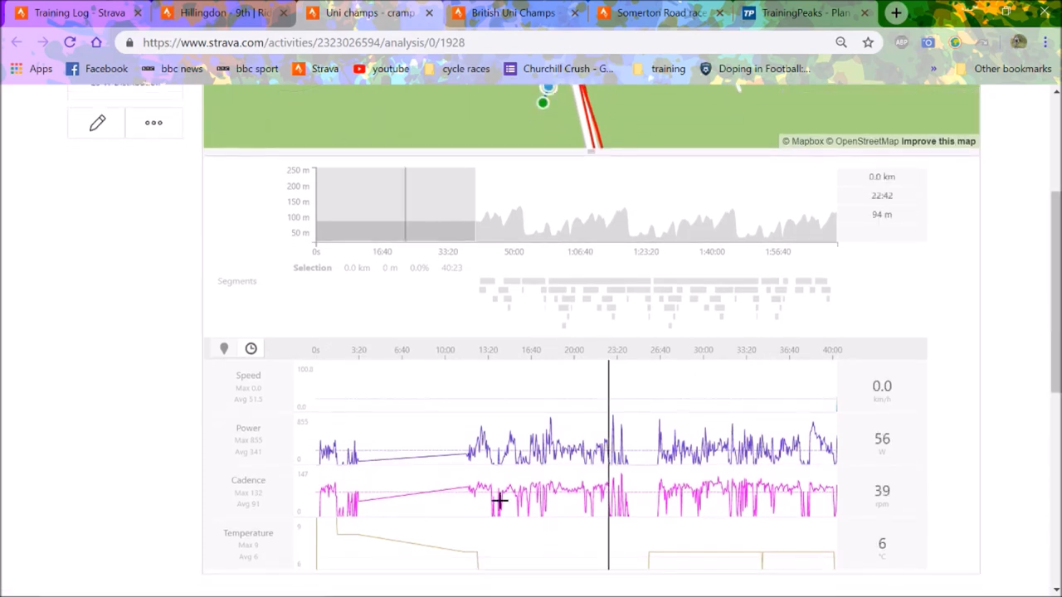
click(107, 167)
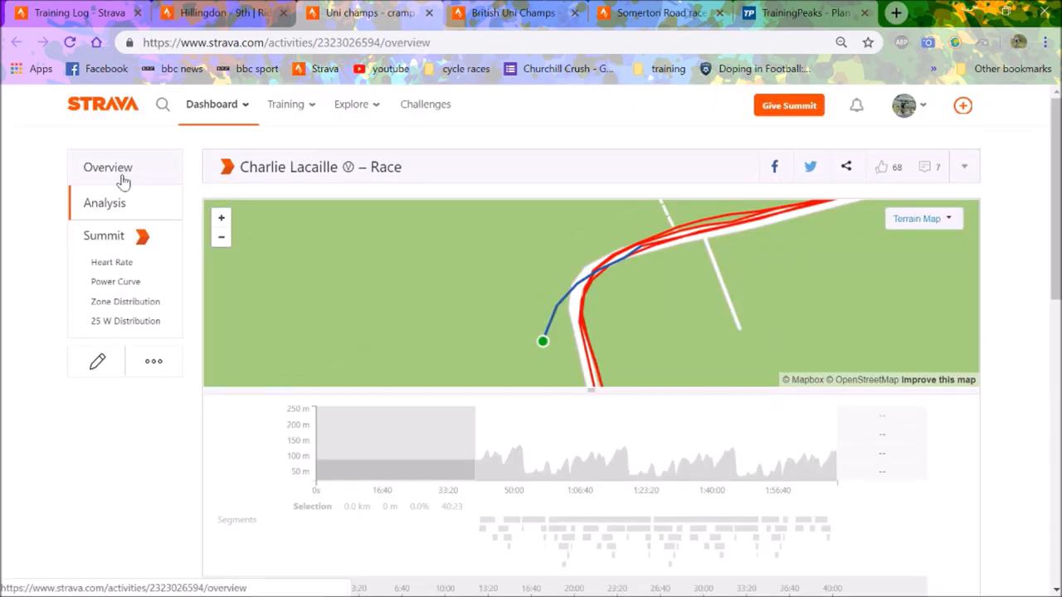
click(107, 167)
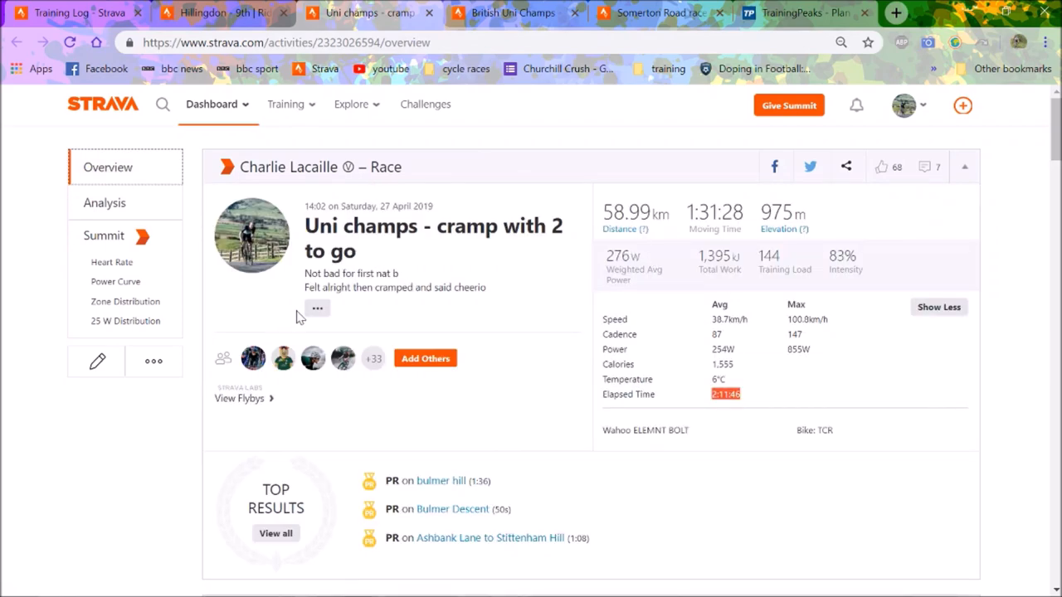
Inspect the Terrington climb to TB turn segment in the Uni champs analysis
click(104, 203)
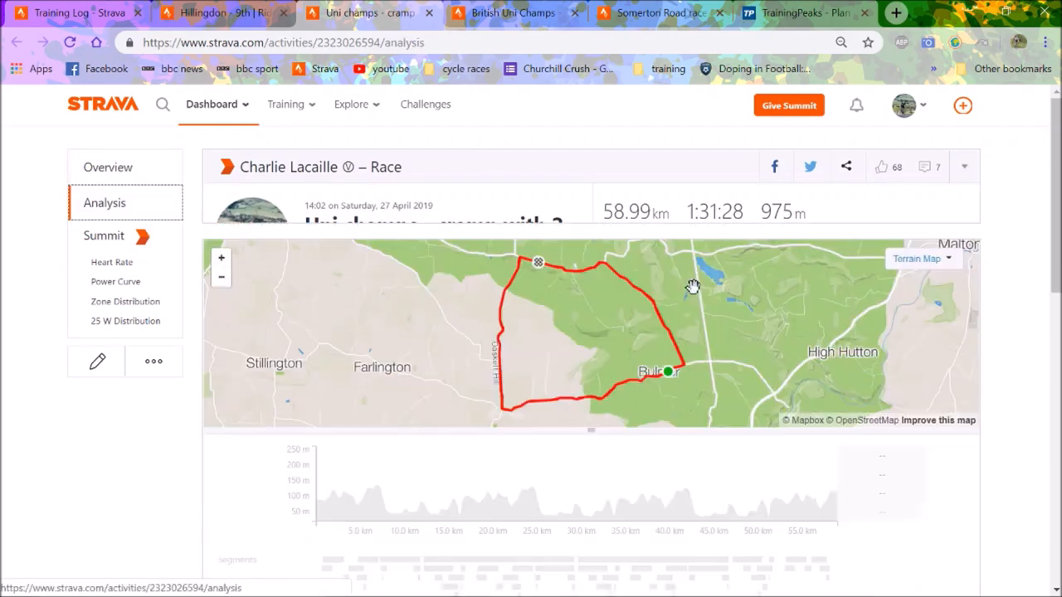
scroll(down, 3)
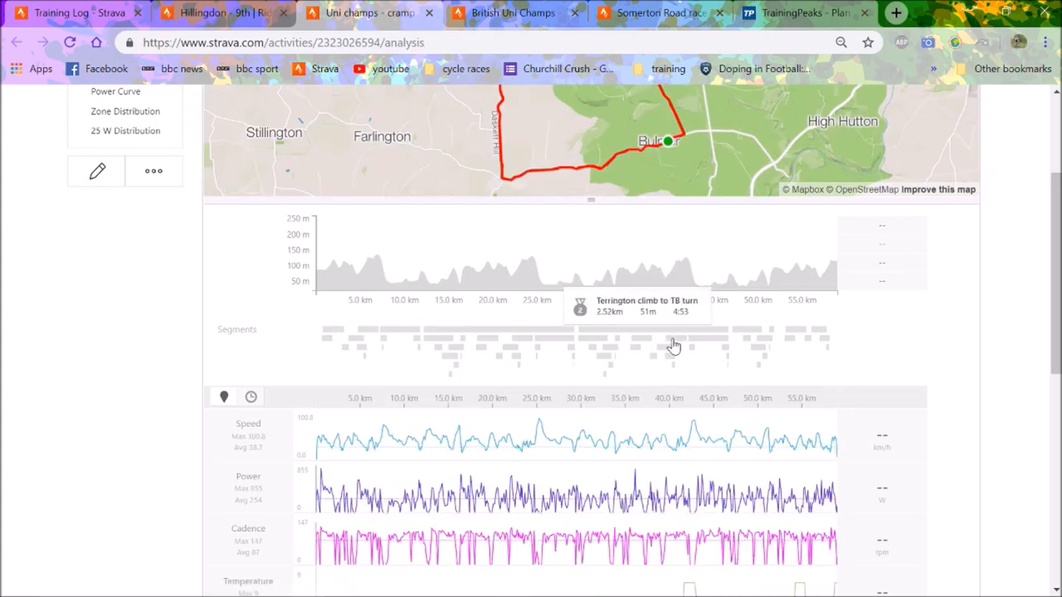
click(674, 337)
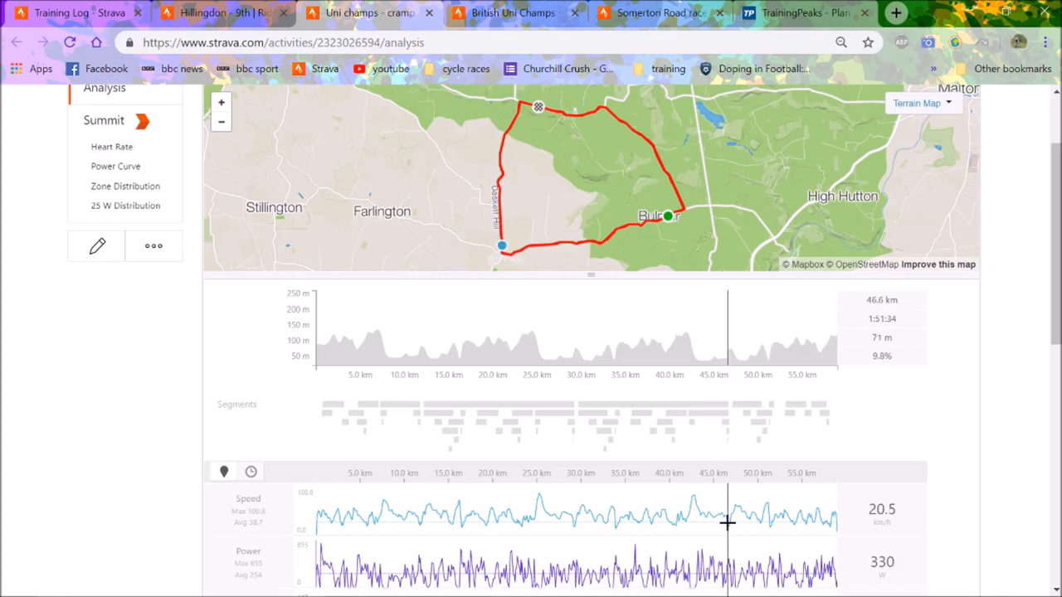
Return to the race overview, then bring up the April 2019 TrainingPeaks calendar
scroll(down, 3)
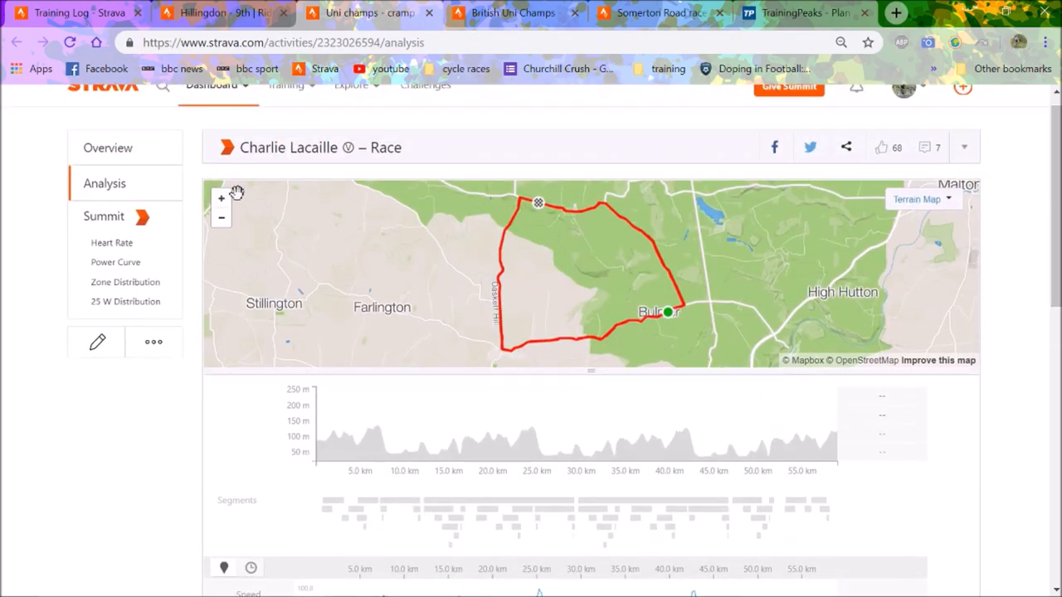
click(108, 147)
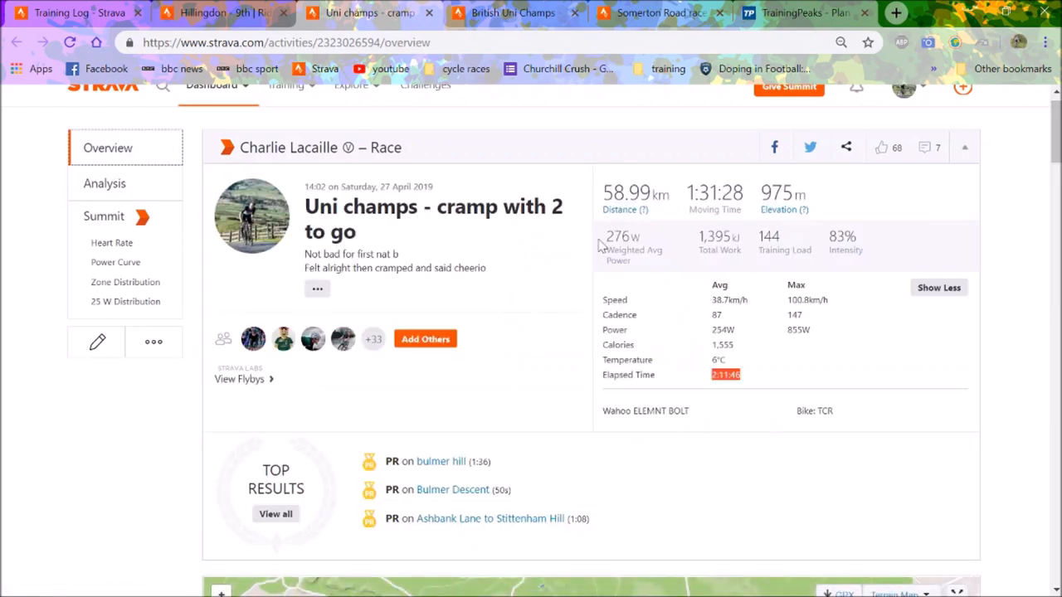
mouse_move(653, 250)
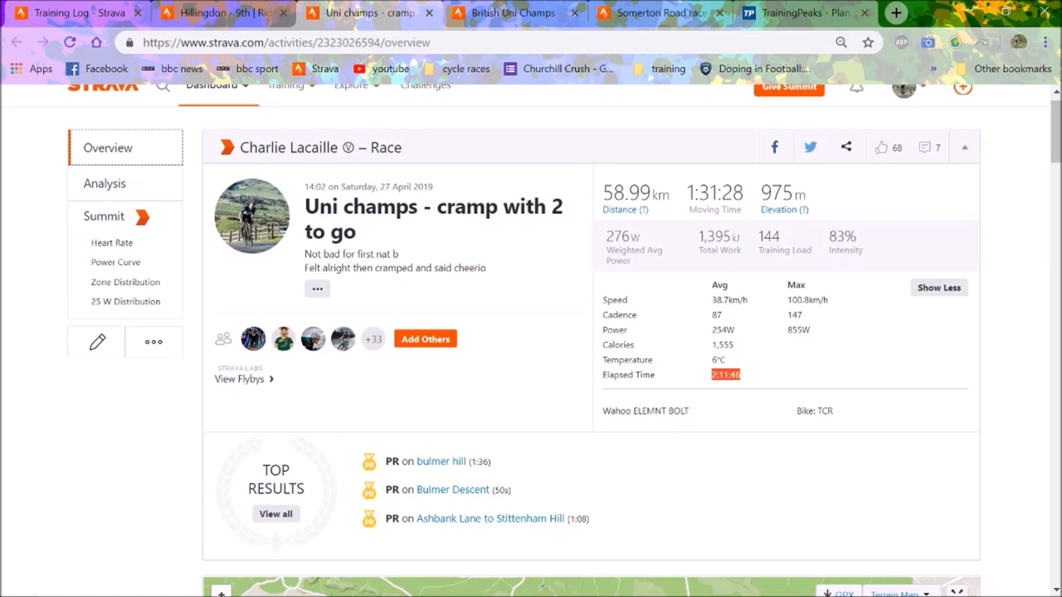
mouse_move(1021, 163)
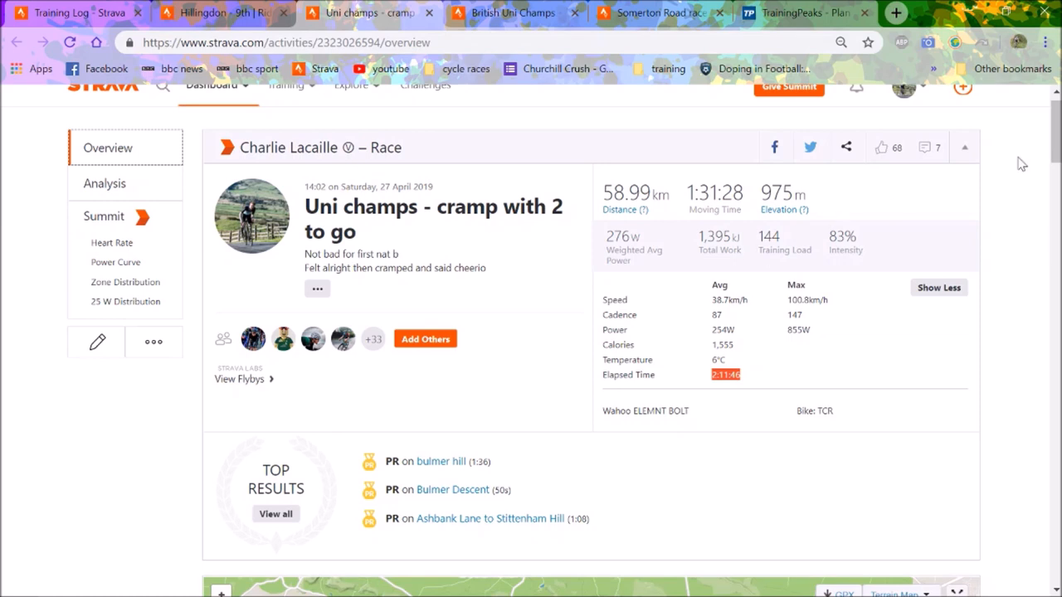
scroll(down, 3)
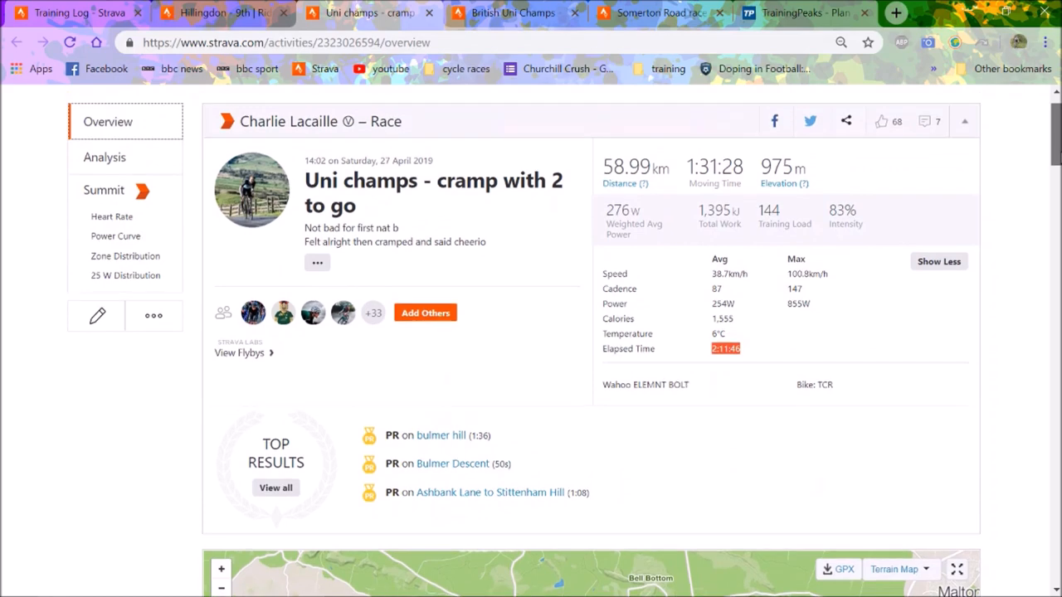
click(805, 12)
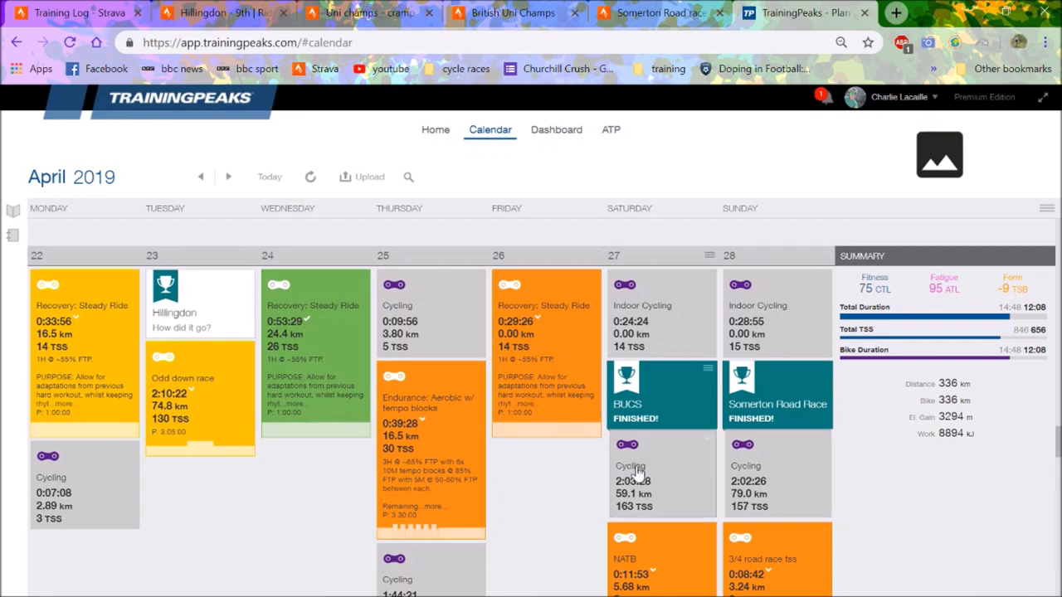
Open the Saturday 27 April cycling ride's details in TrainingPeaks
click(661, 477)
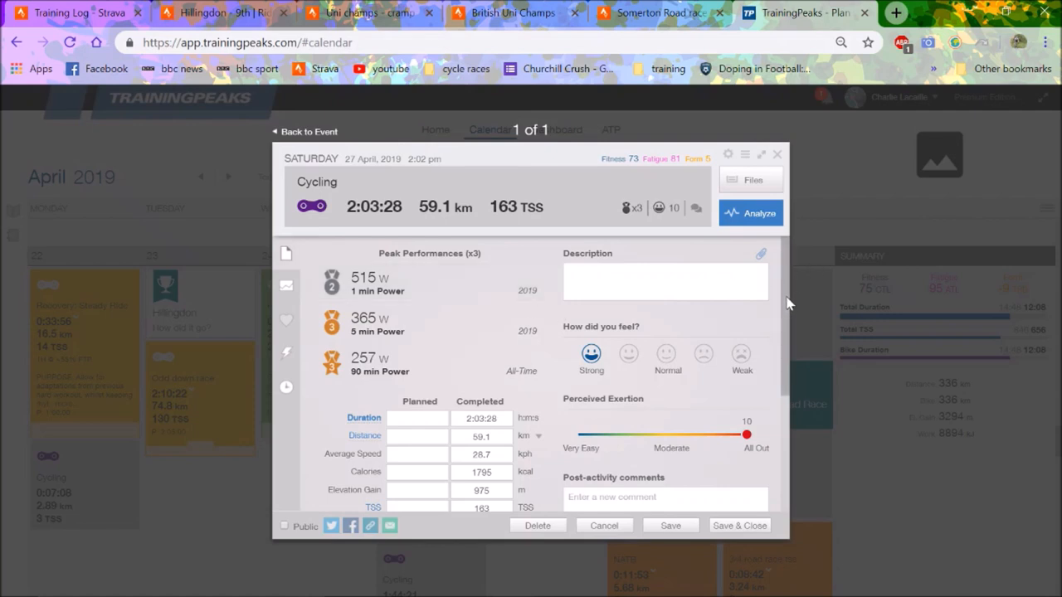
scroll(down, 3)
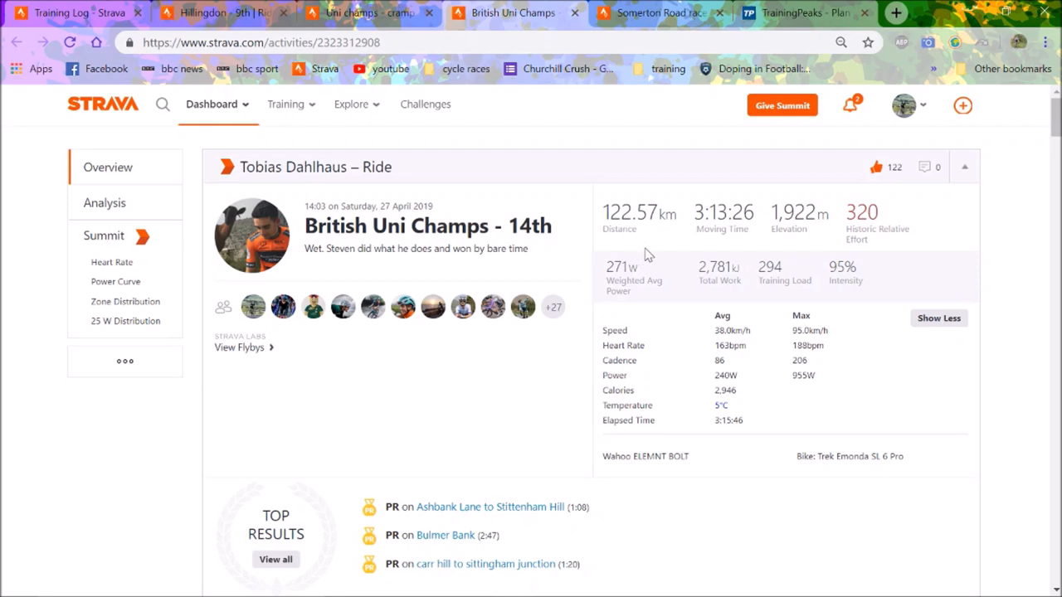
mouse_move(368, 7)
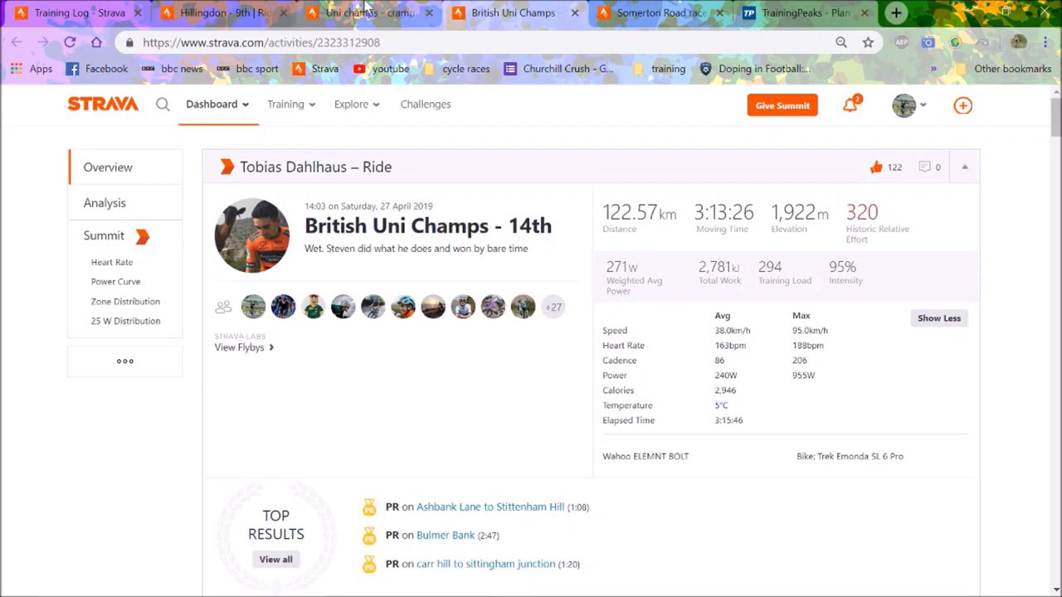
click(365, 12)
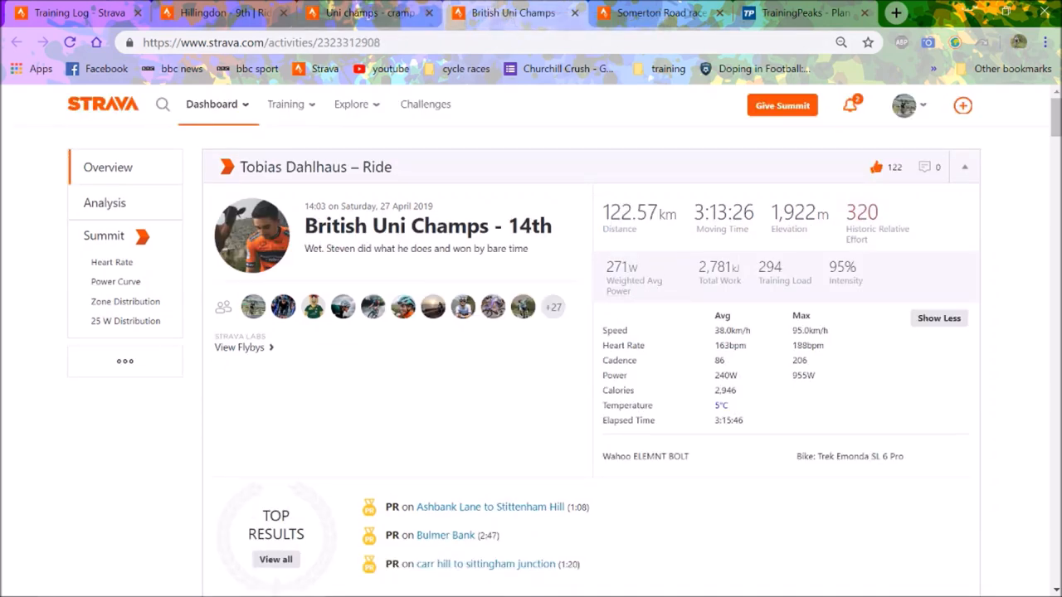
click(105, 202)
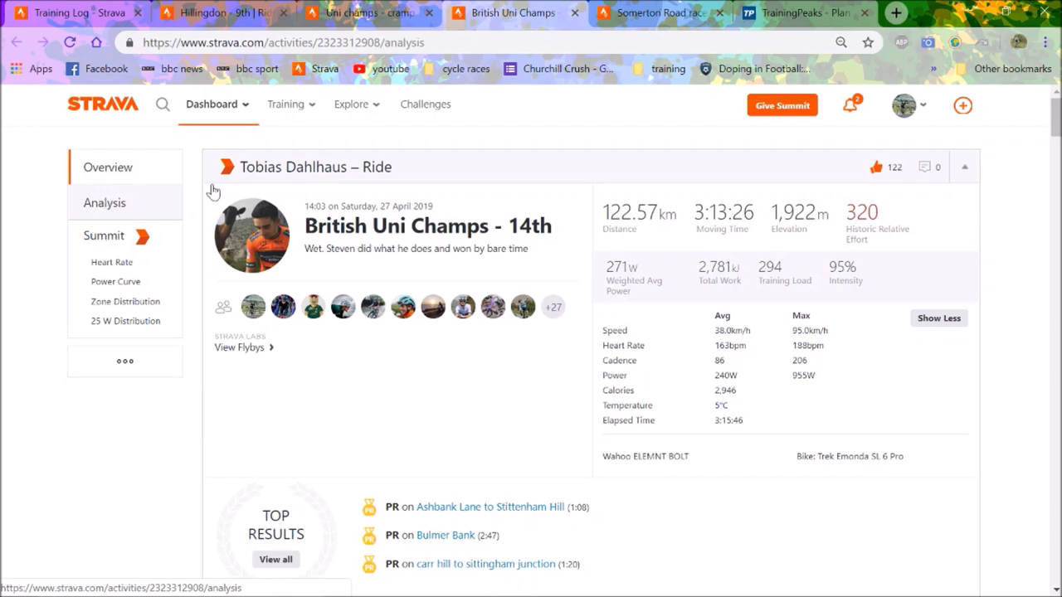
scroll(down, 3)
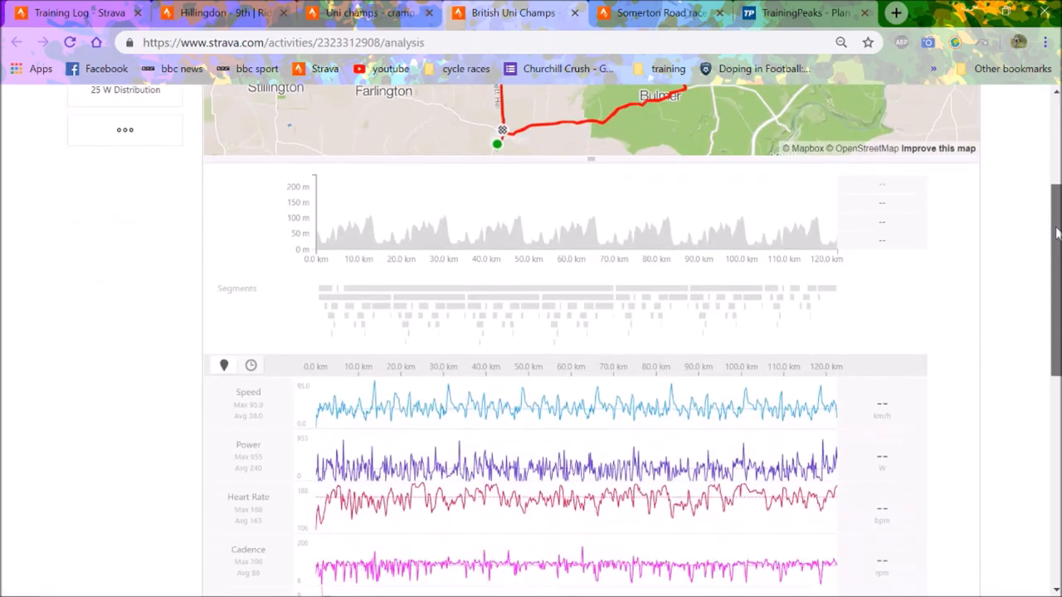
mouse_move(676, 406)
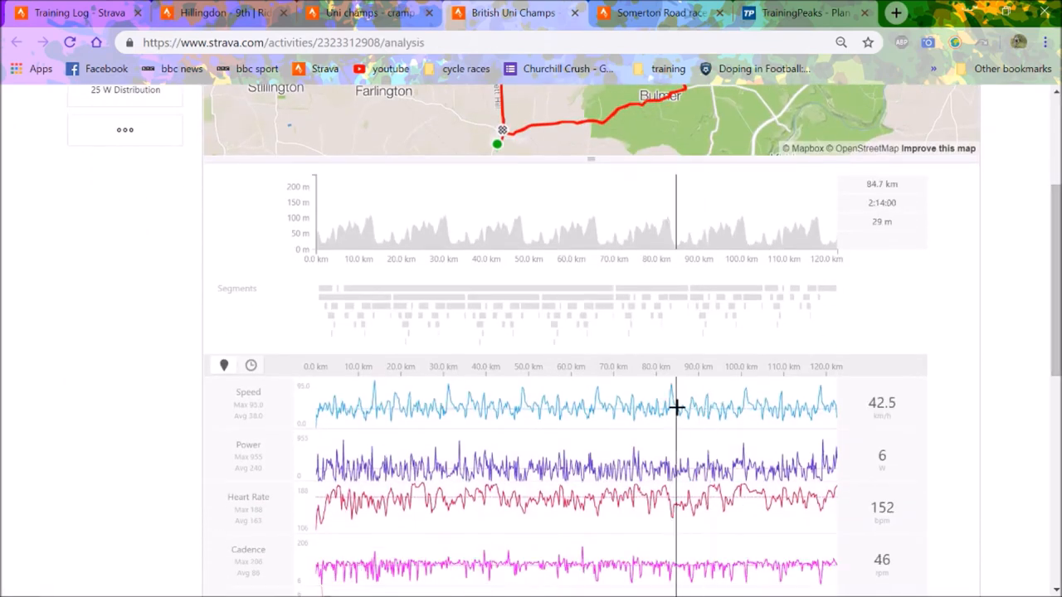
drag(313, 212, 676, 212)
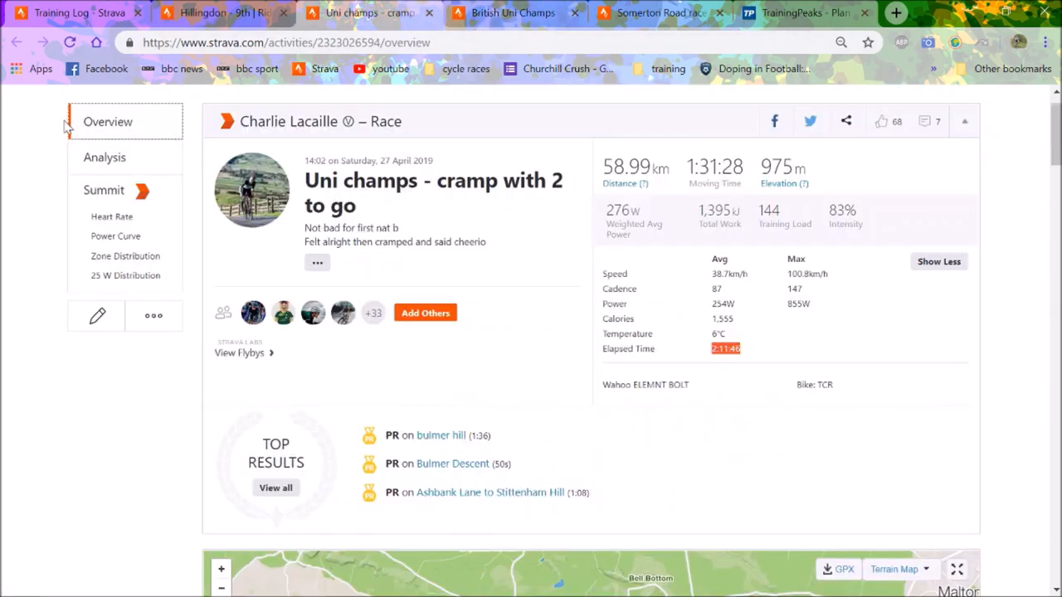
click(104, 157)
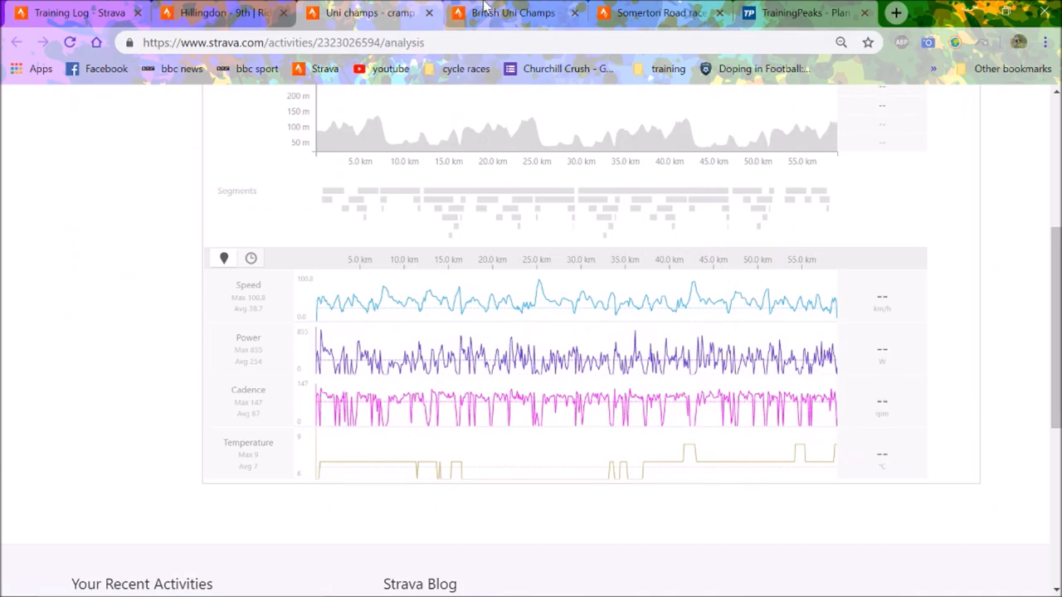
click(513, 13)
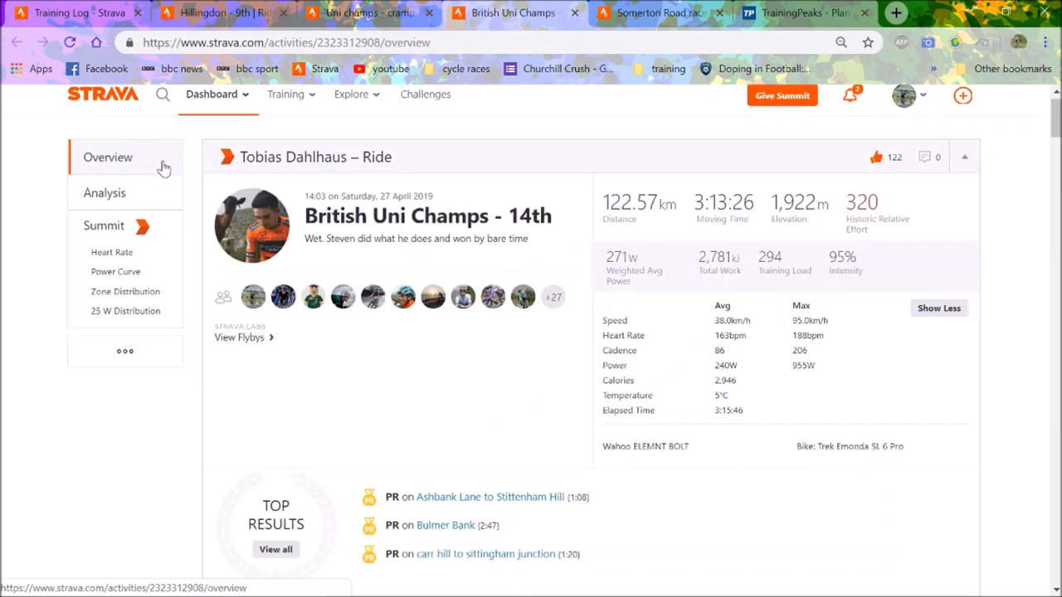
click(553, 296)
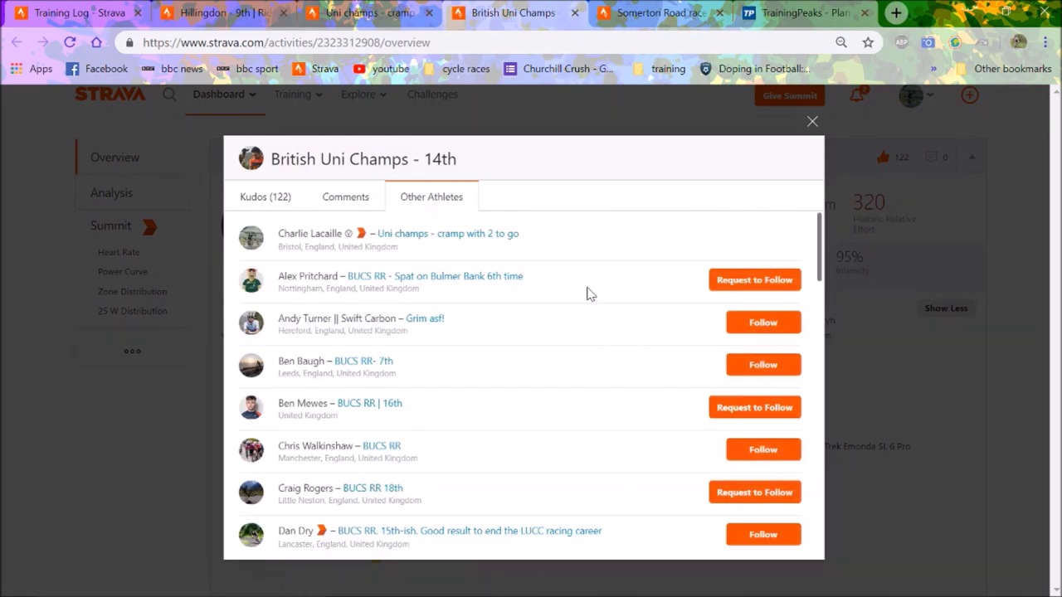
mouse_move(92, 406)
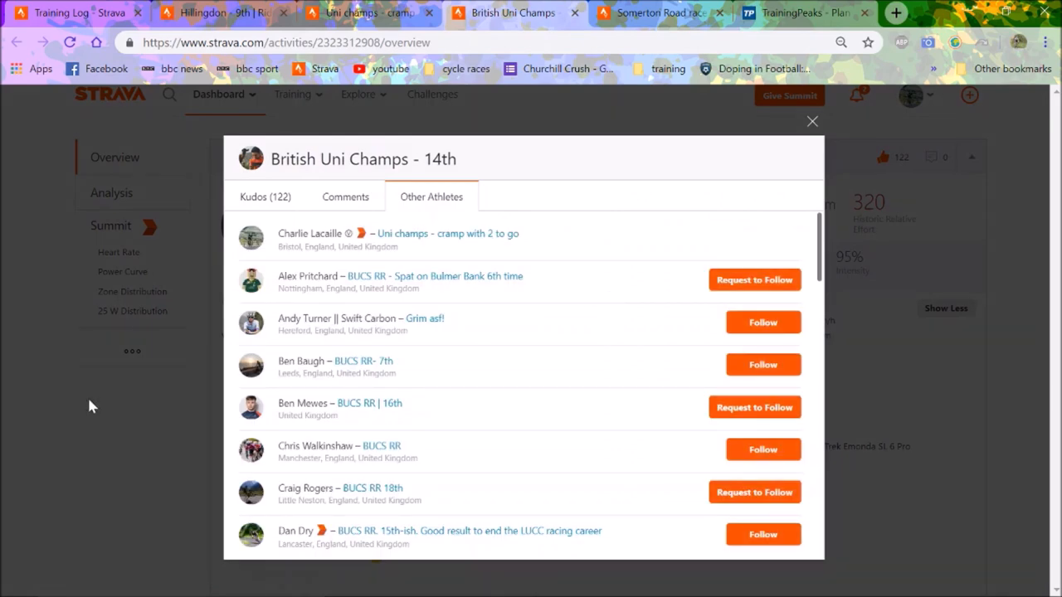
click(811, 121)
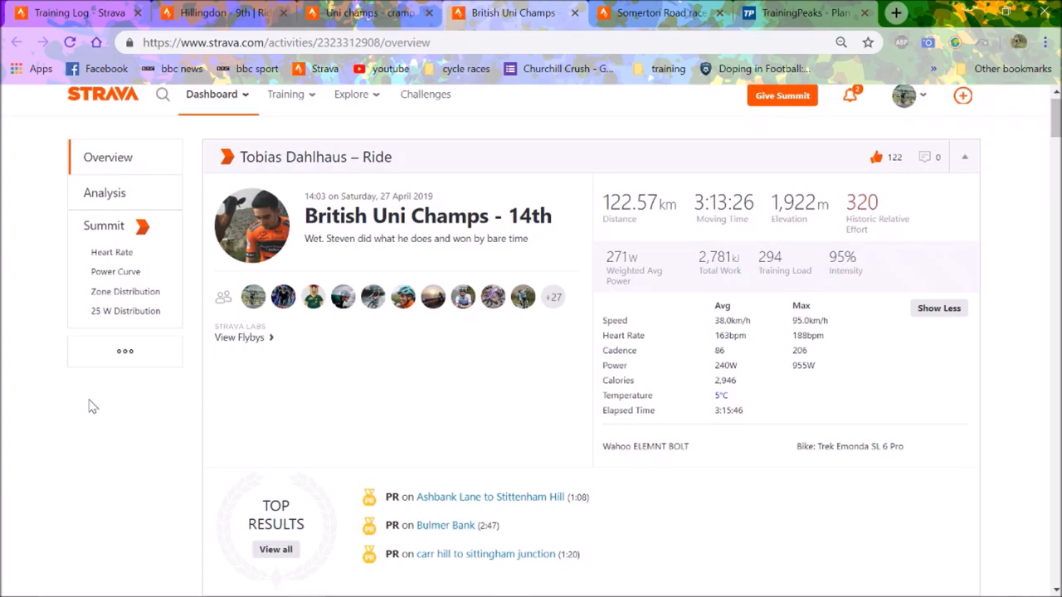
mouse_move(678, 260)
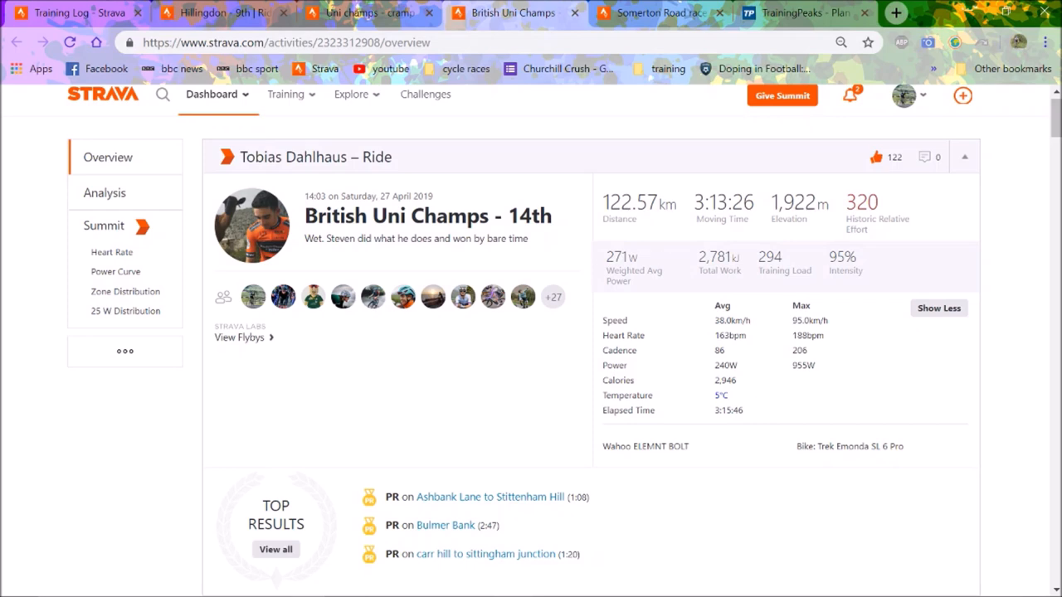
mouse_move(643, 236)
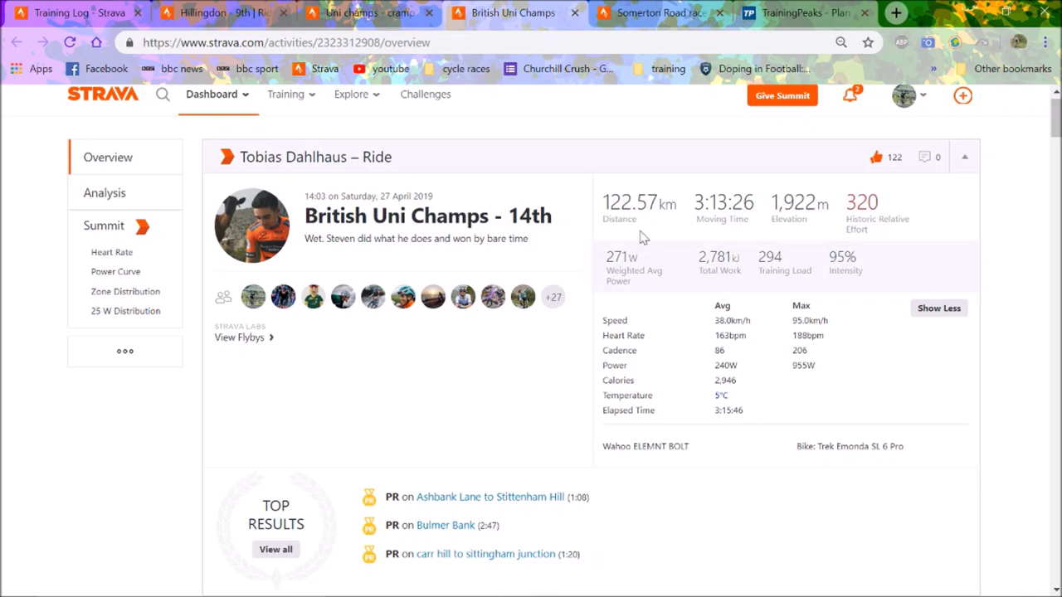
mouse_move(620, 275)
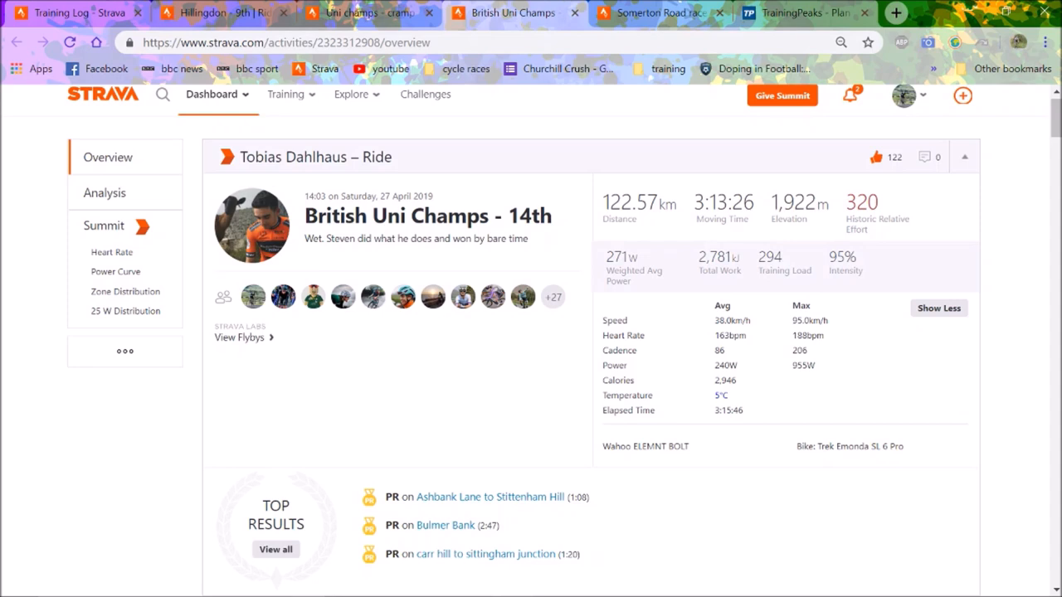
Review the Somerton Road race - 7th analysis, then mark 293NP on its overview
click(660, 12)
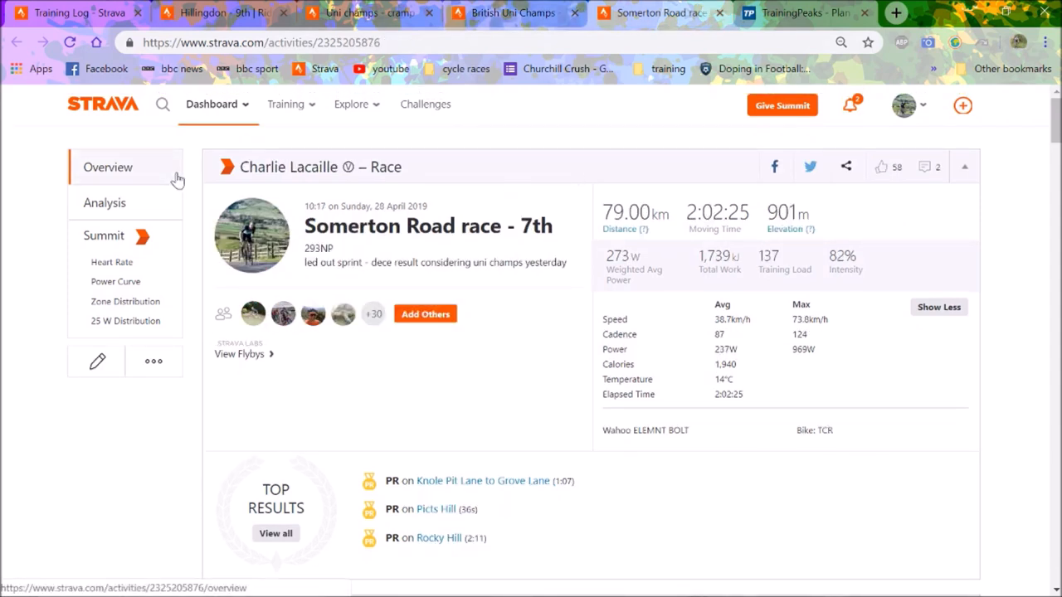
mouse_move(145, 229)
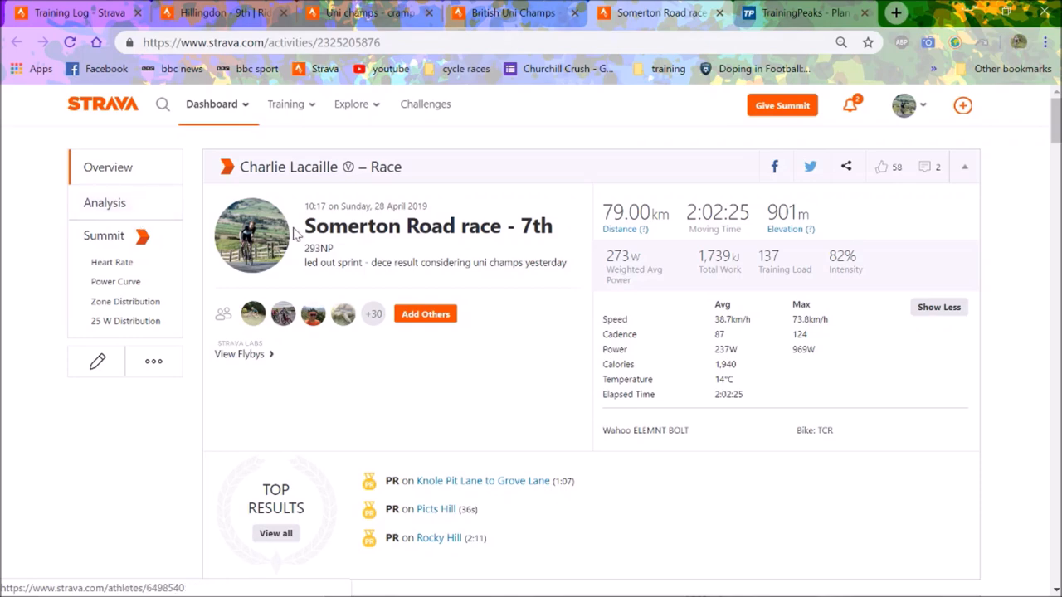
click(104, 203)
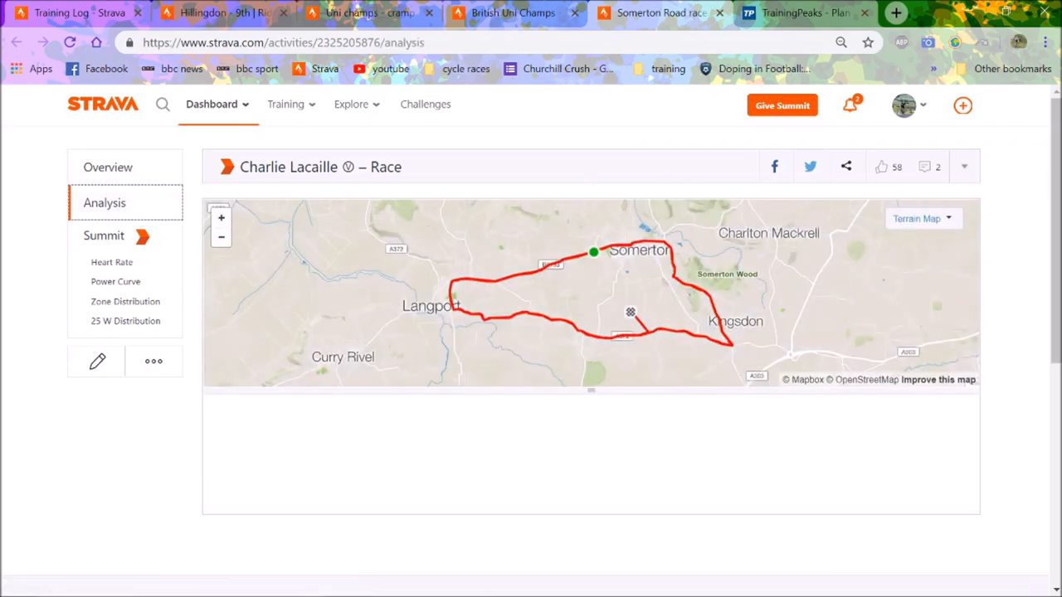
scroll(down, 3)
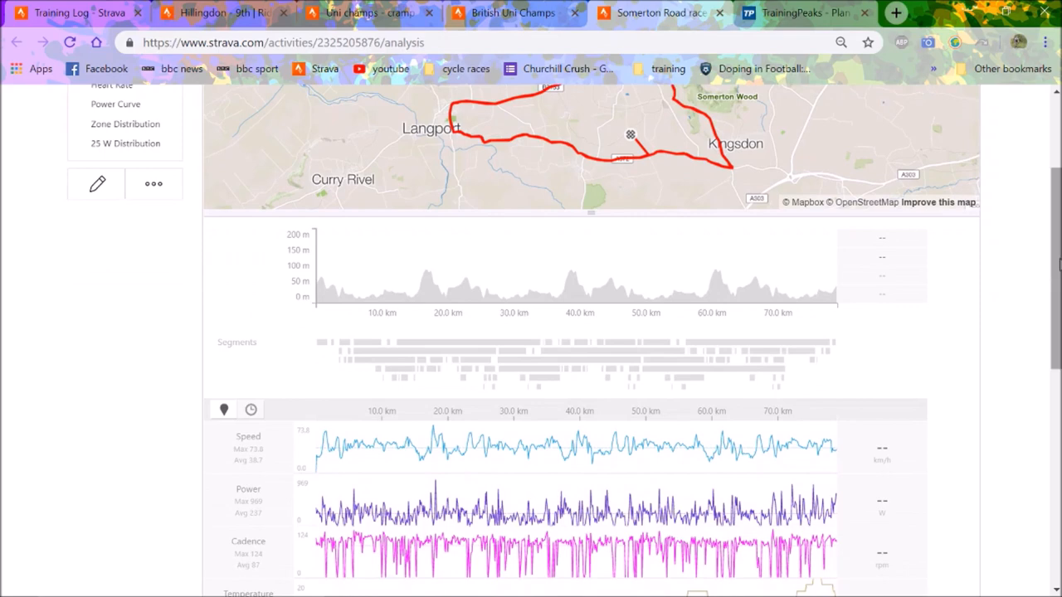
scroll(up, 3)
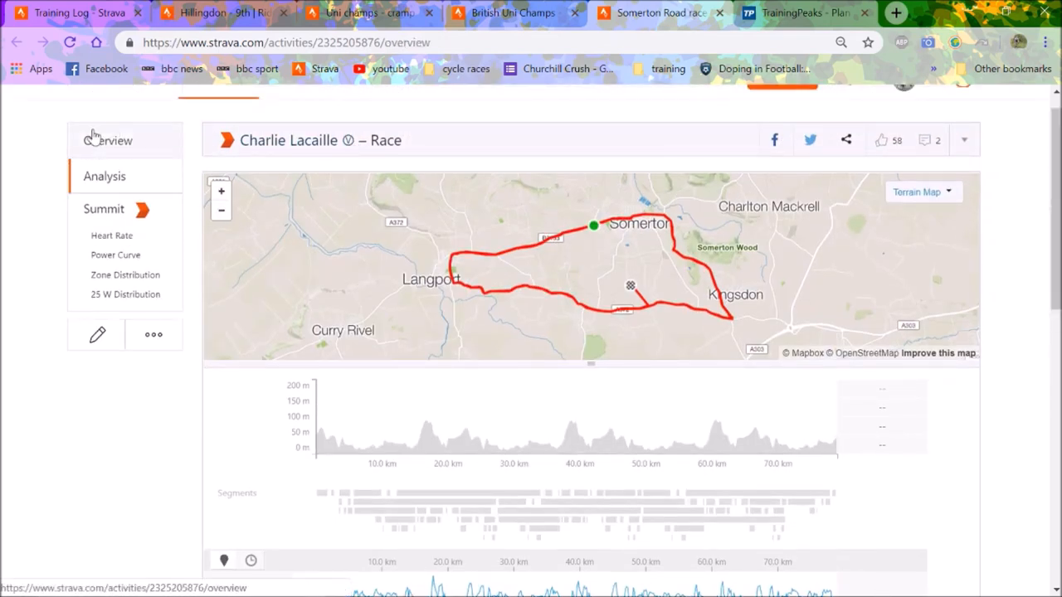
click(108, 139)
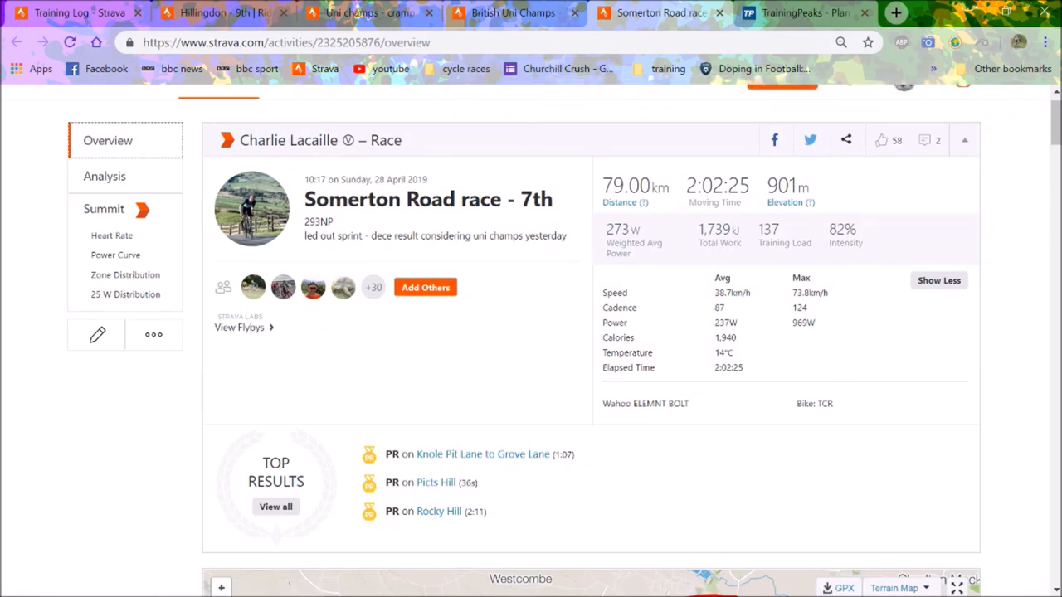
double_click(317, 220)
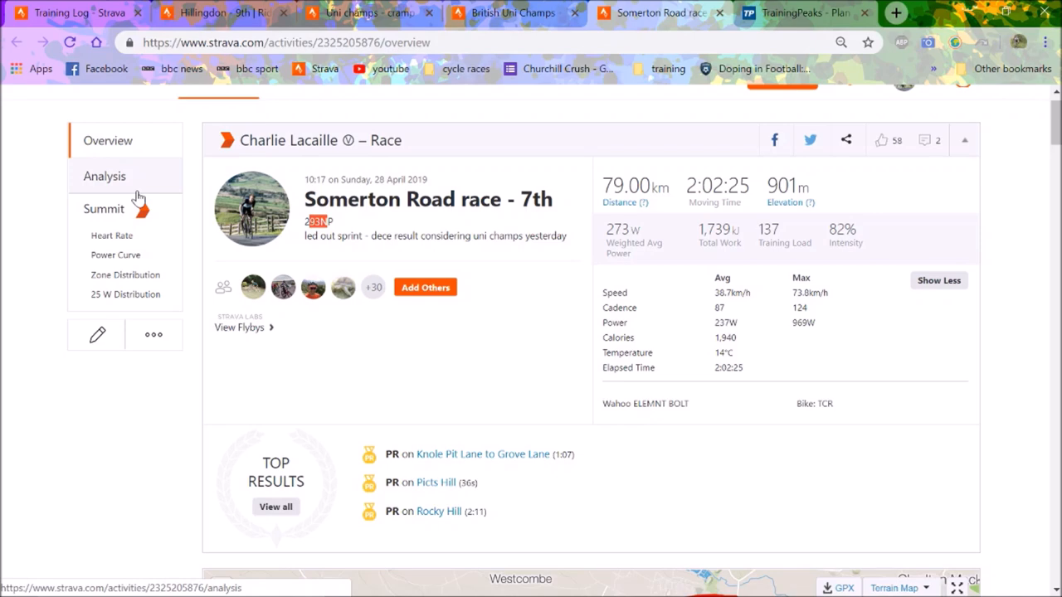
Isolate the final 0.8 km sprint and scroll through its speed, power and cadence charts
click(105, 175)
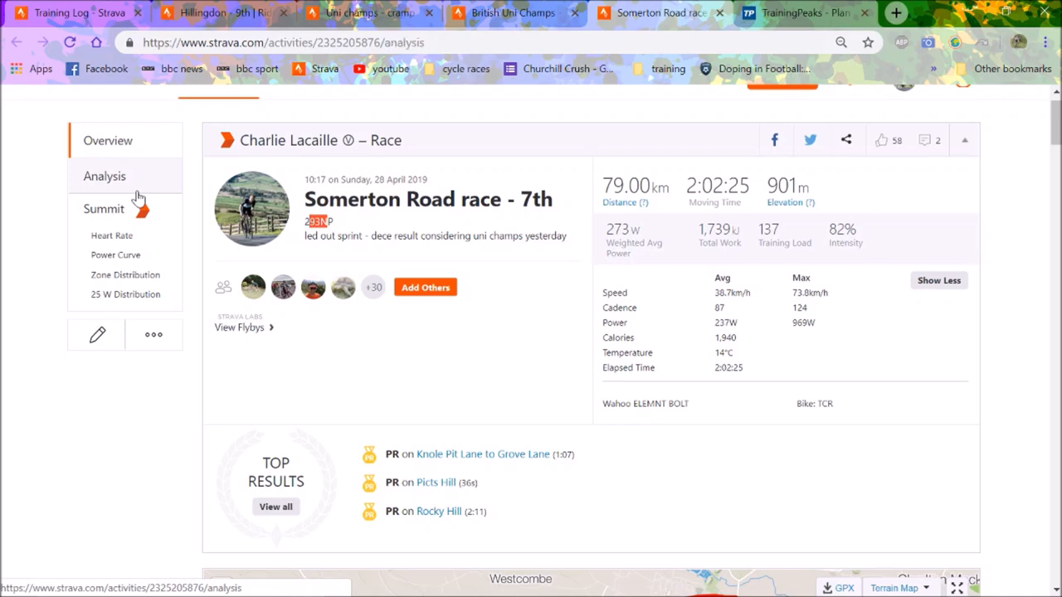
scroll(down, 3)
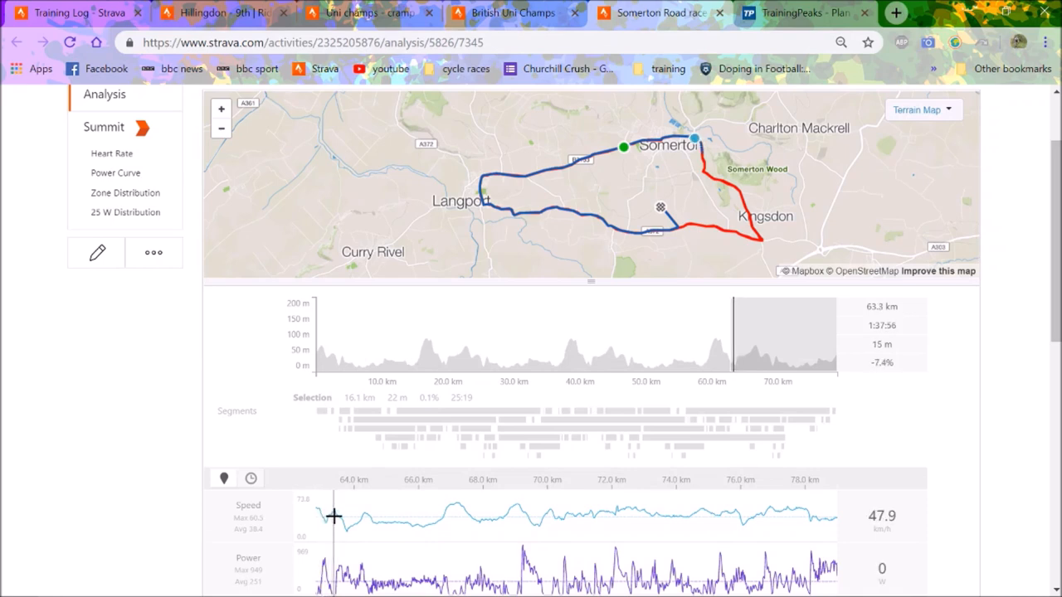
mouse_move(340, 515)
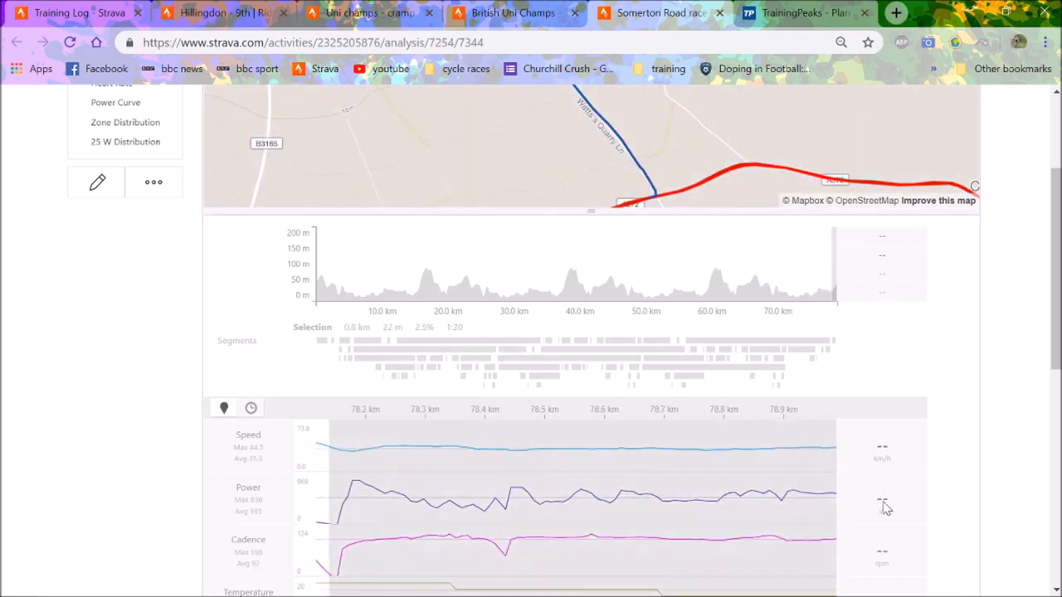
scroll(up, 3)
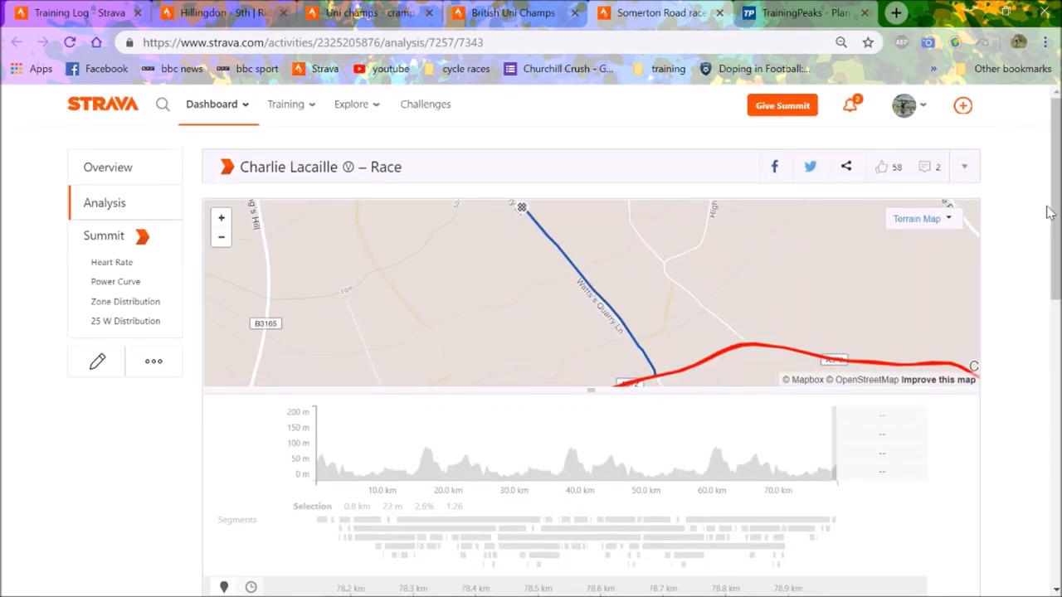
scroll(down, 3)
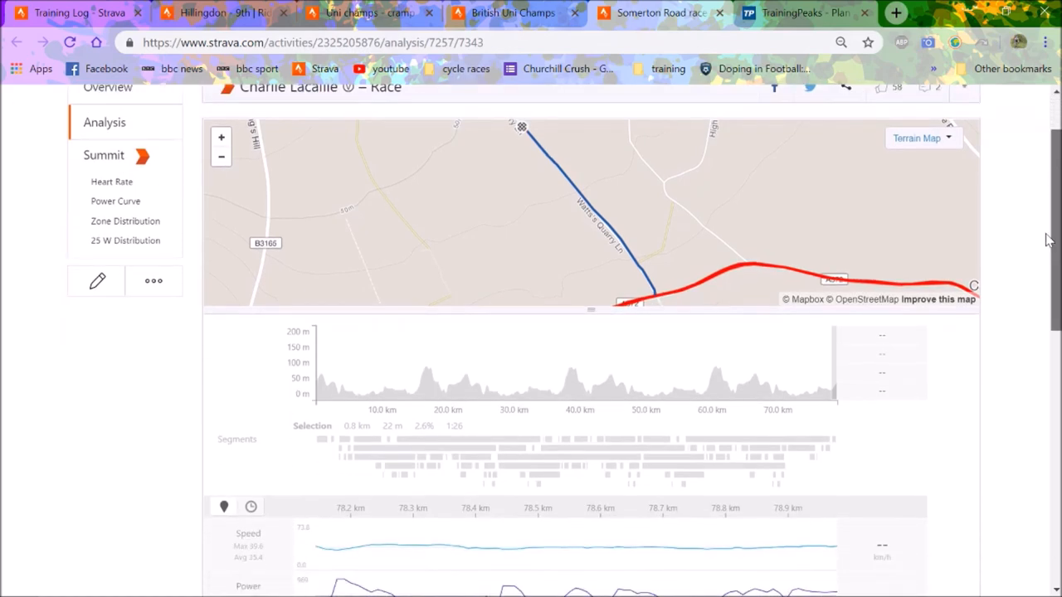
scroll(down, 3)
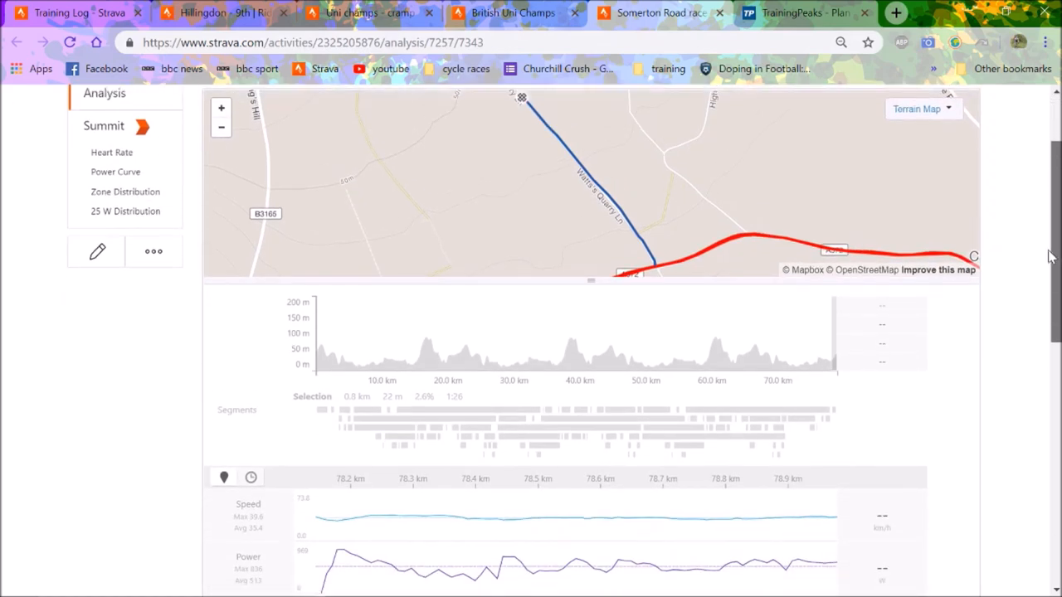
scroll(down, 3)
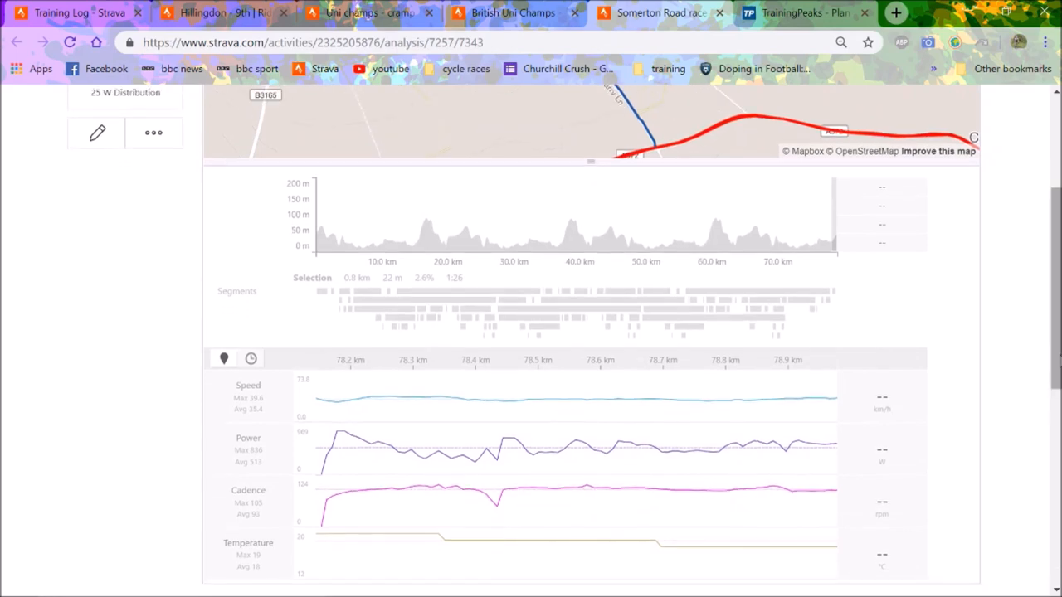
scroll(down, 3)
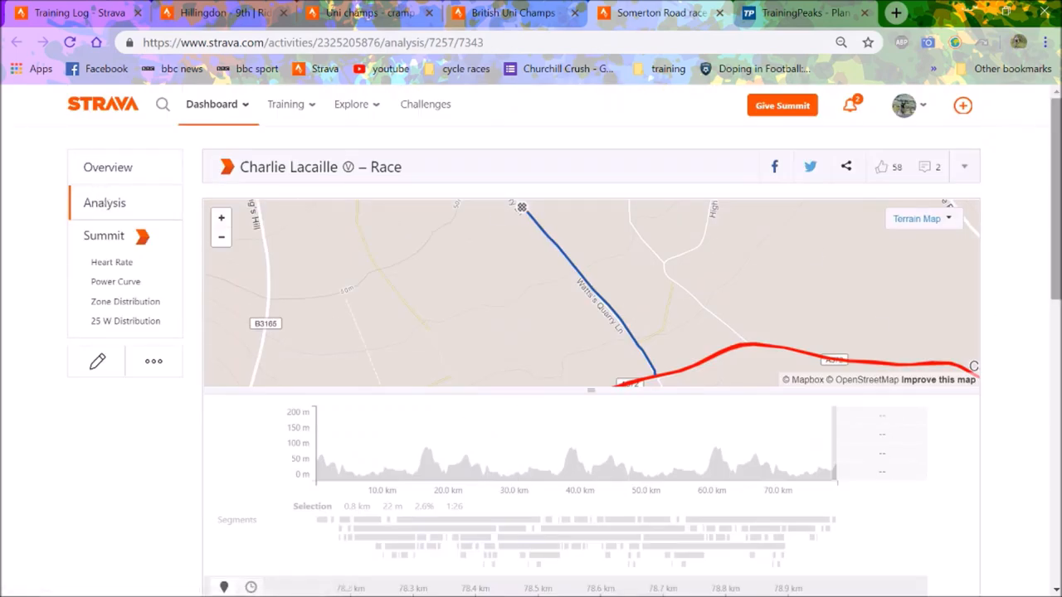
Select the 9.3 km stretch from about 28 to 37 km on the full-ride charts
scroll(down, 3)
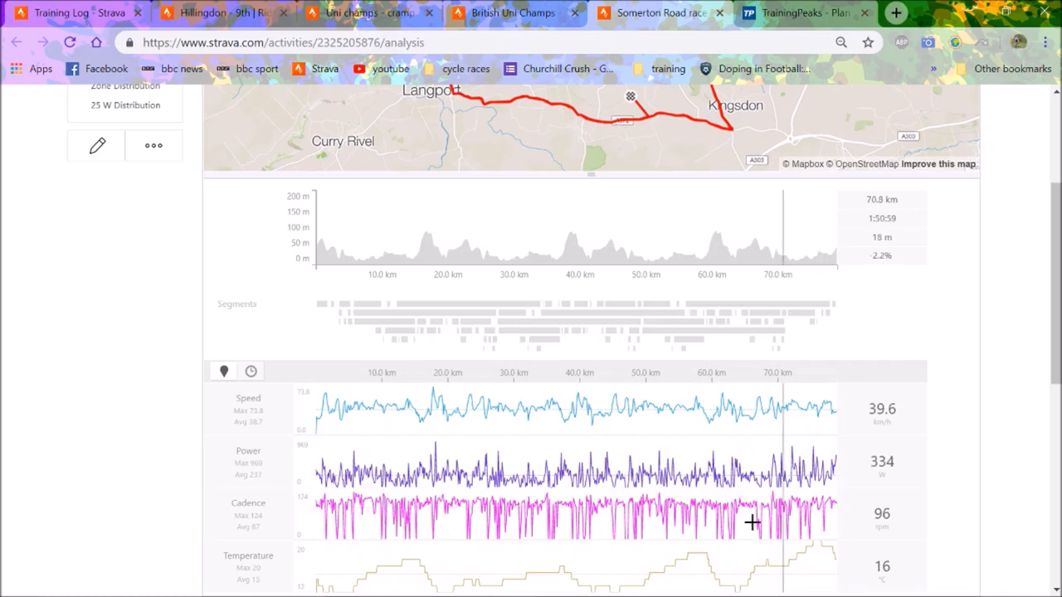
mouse_move(434, 495)
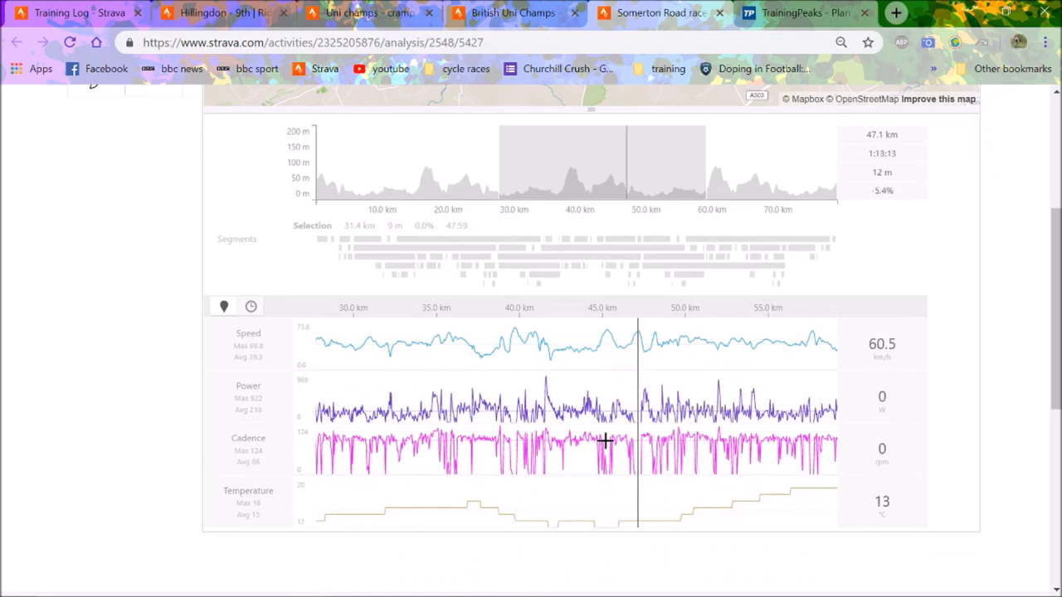
scroll(up, 3)
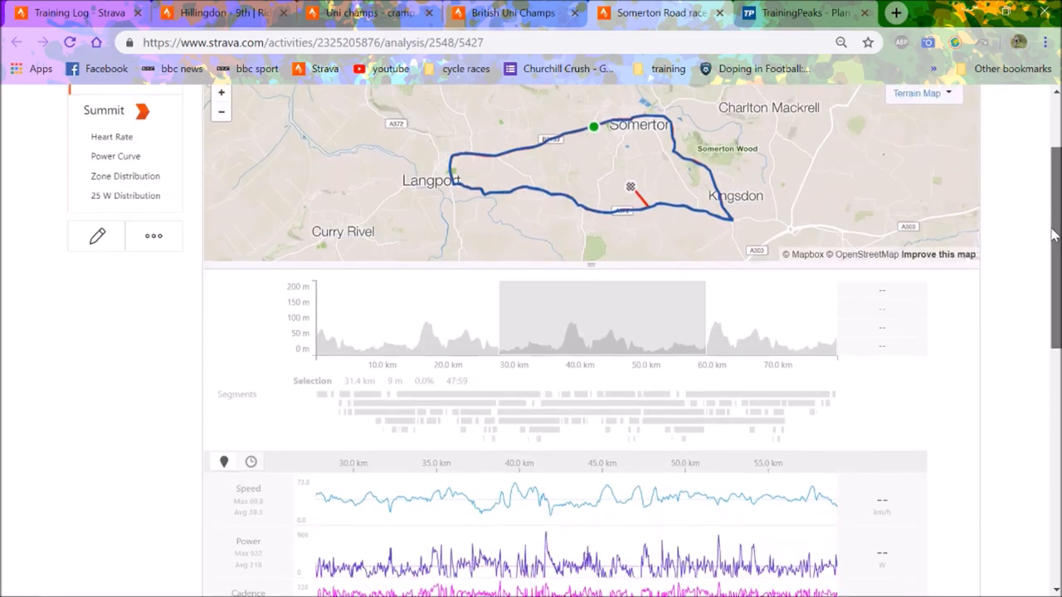
scroll(down, 3)
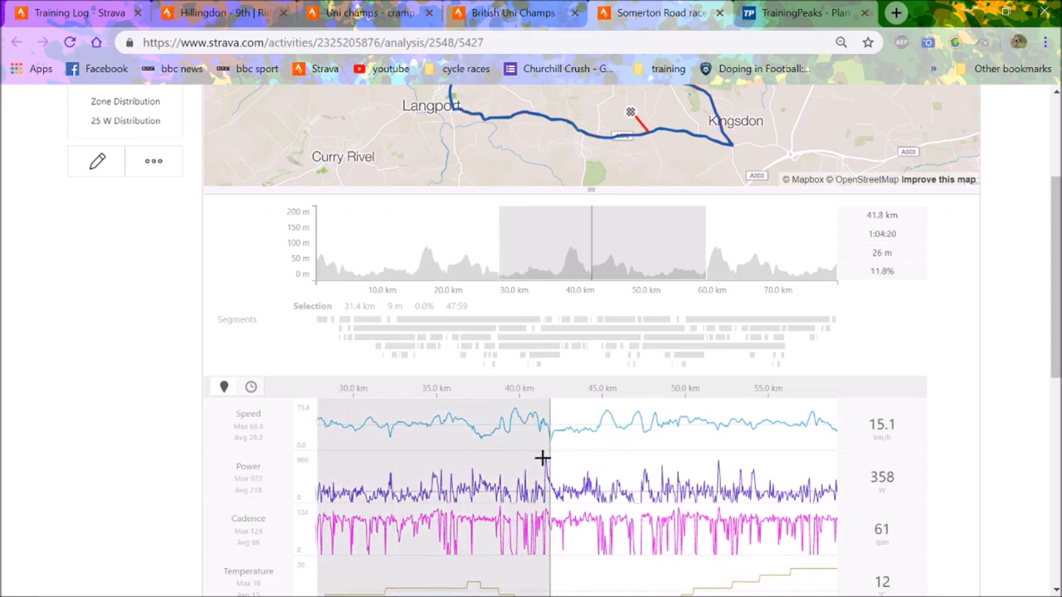
drag(543, 456, 471, 453)
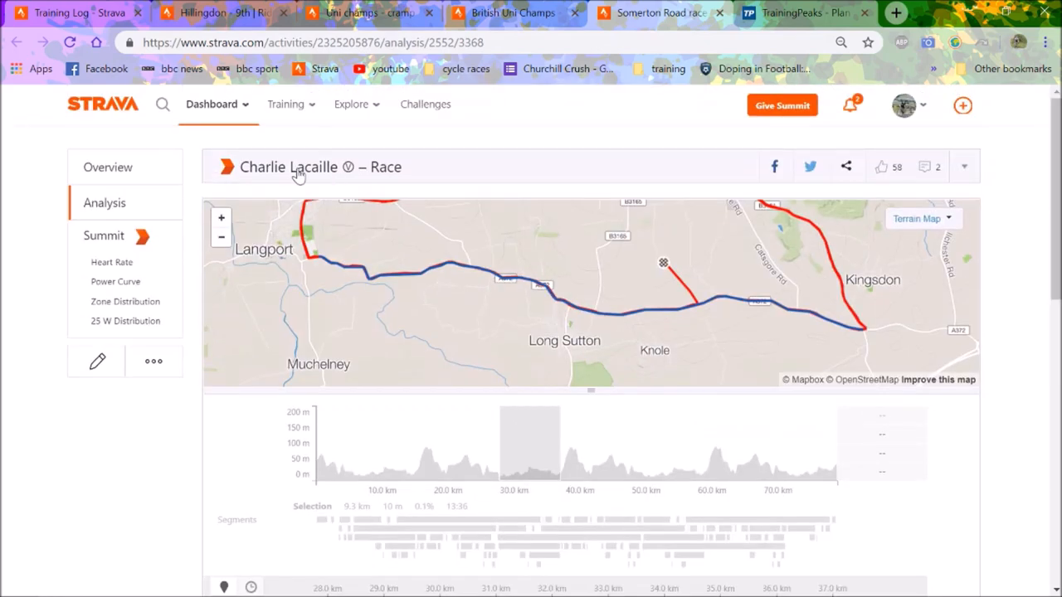
Scroll down the current race's overview to its route map
click(108, 167)
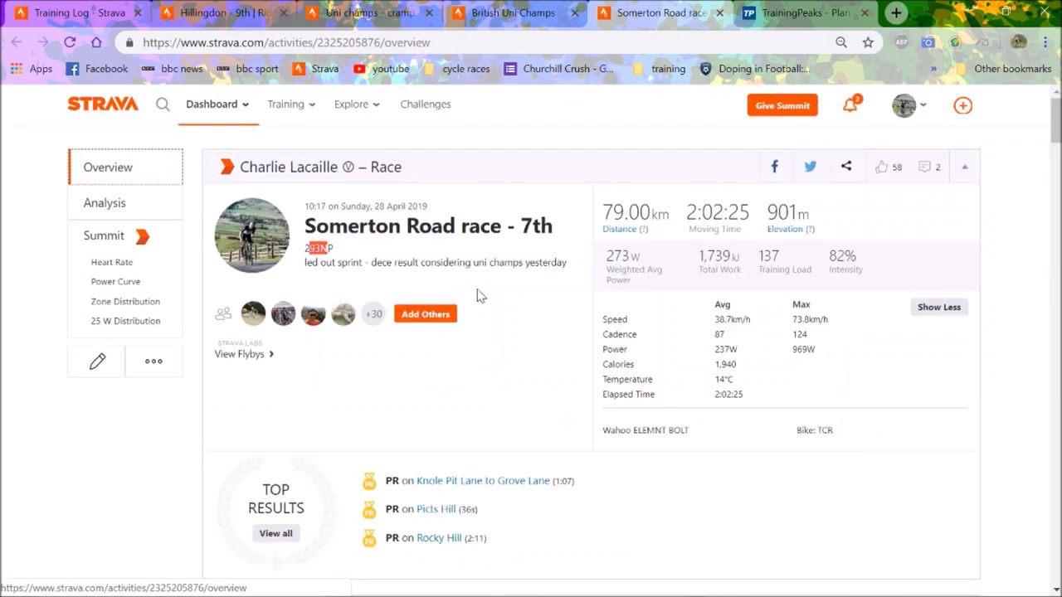
scroll(down, 3)
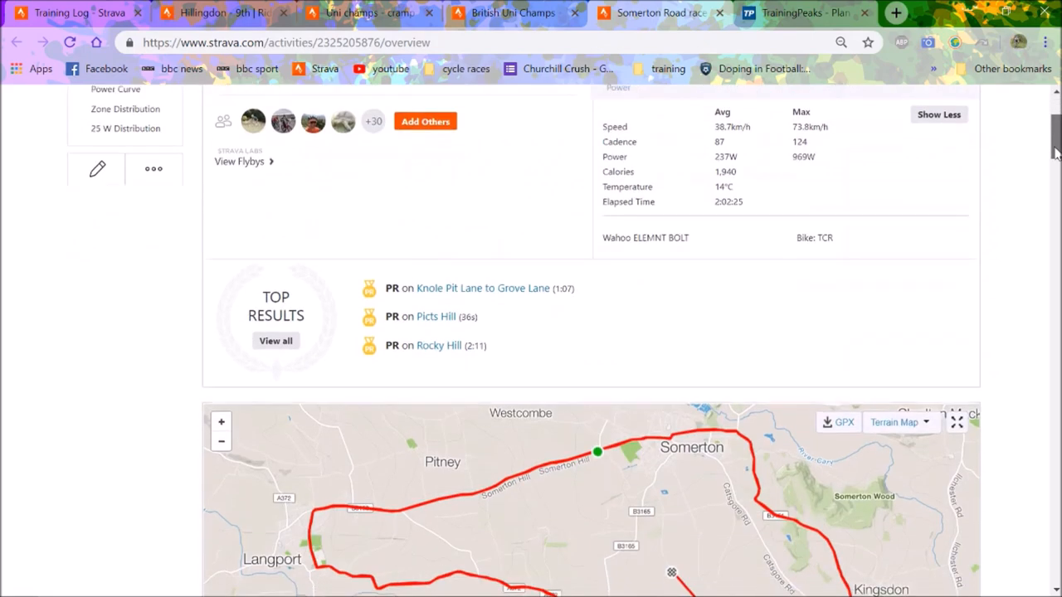
scroll(down, 3)
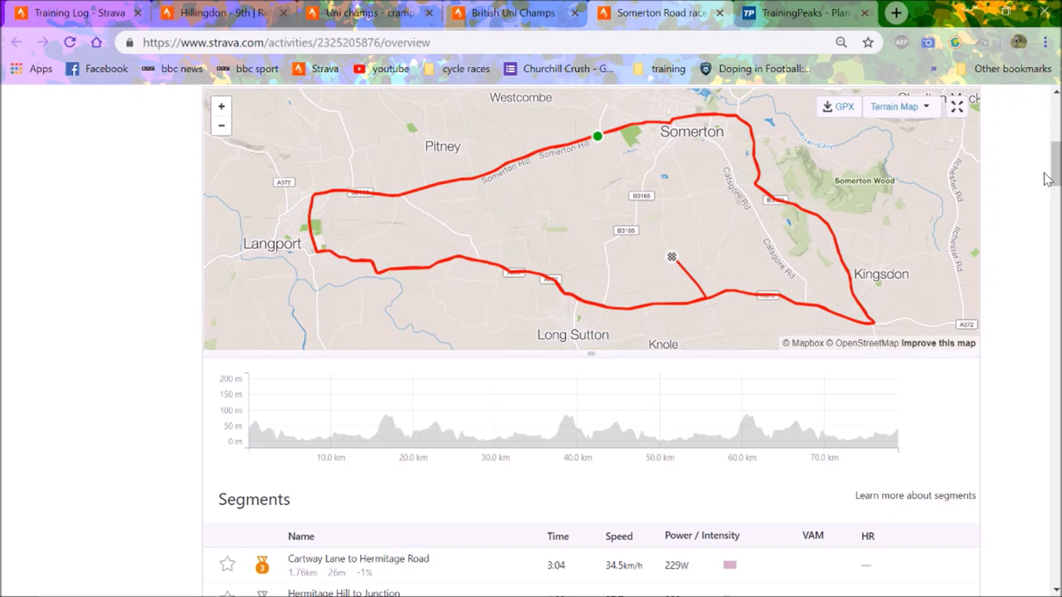
mouse_move(659, 171)
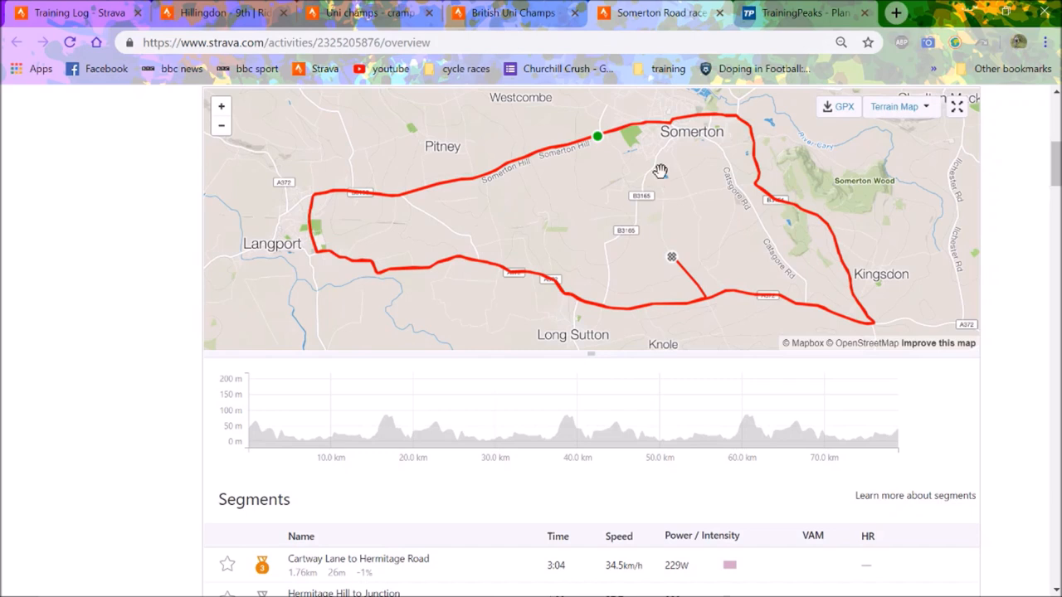
mouse_move(724, 138)
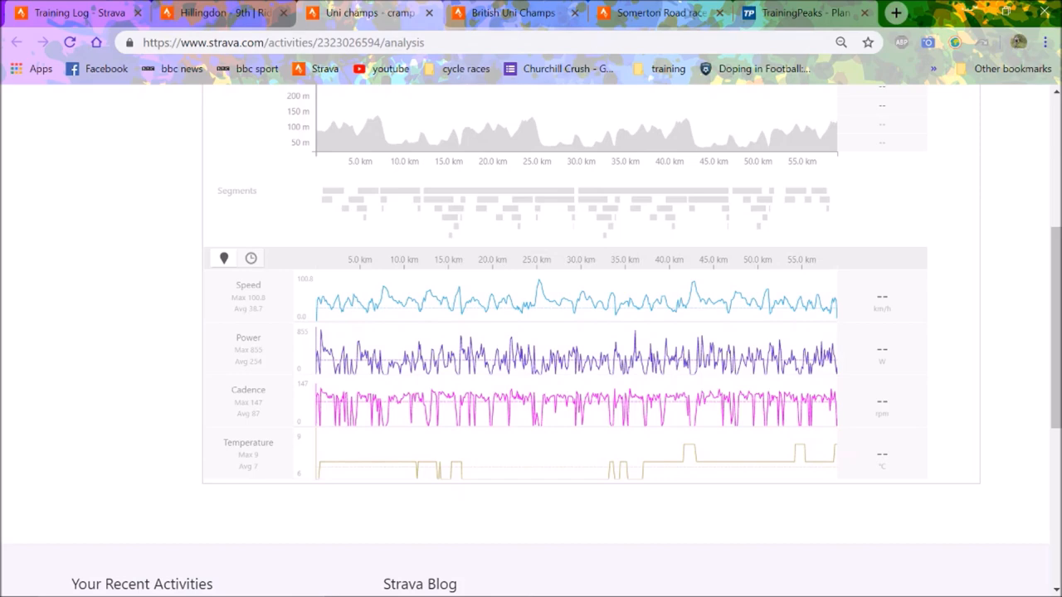
Check the Uni champs ride overview, then return to the Somerton Road race tab
click(107, 166)
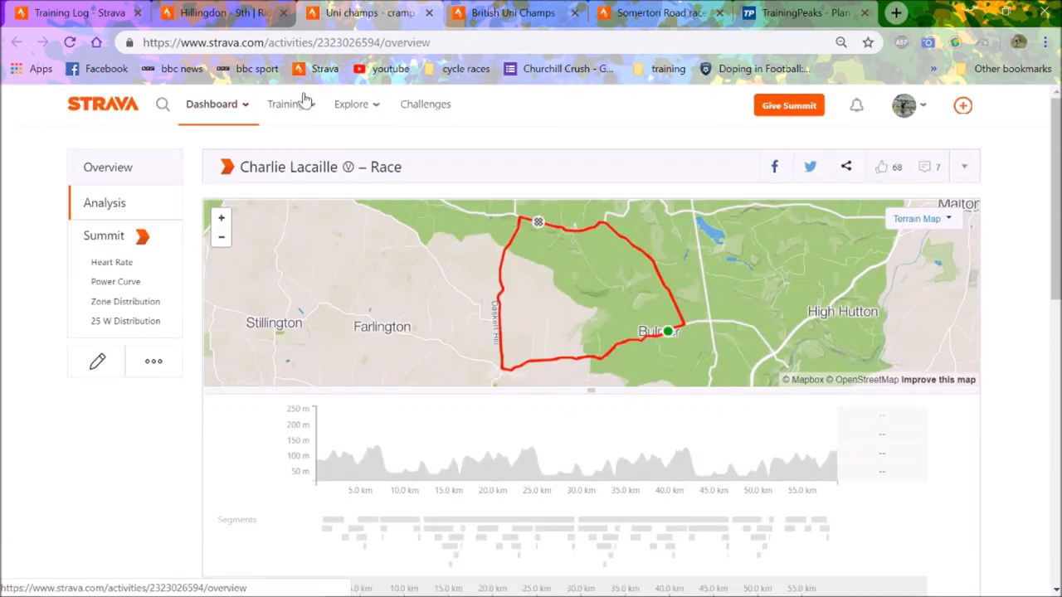
click(108, 167)
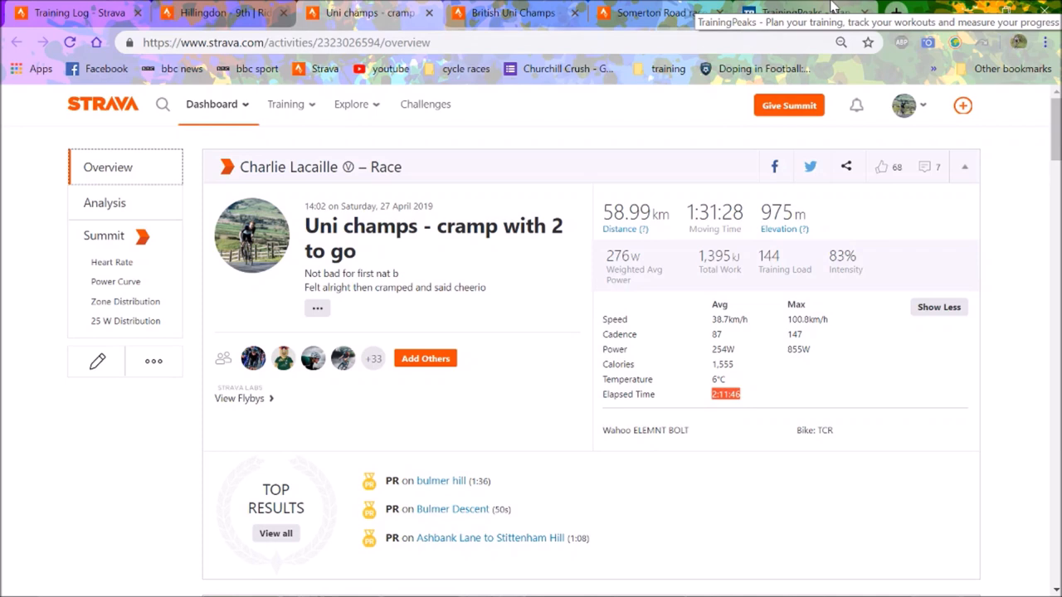
click(788, 12)
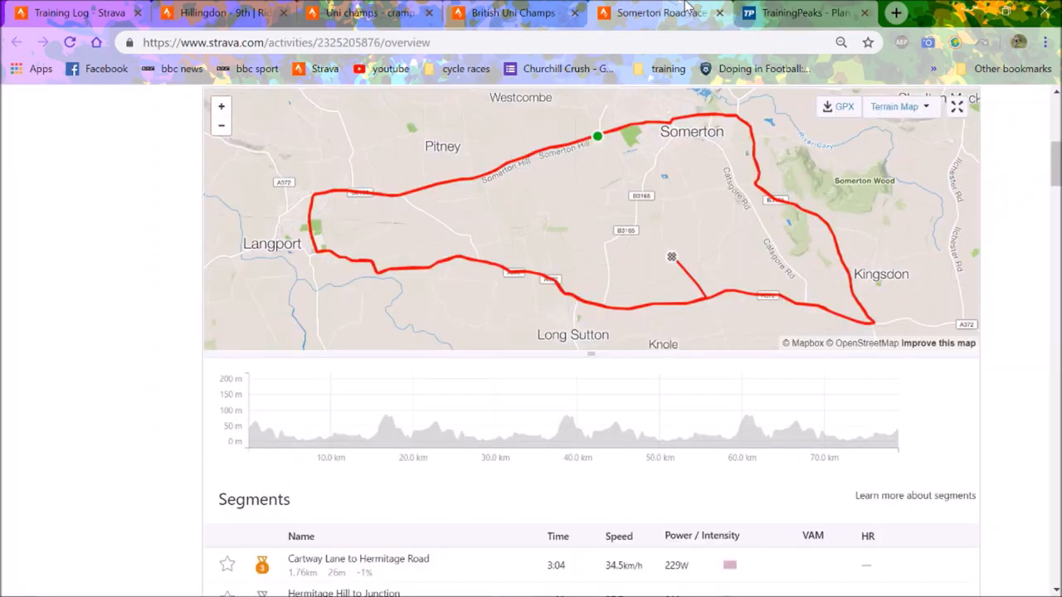
mouse_move(212, 12)
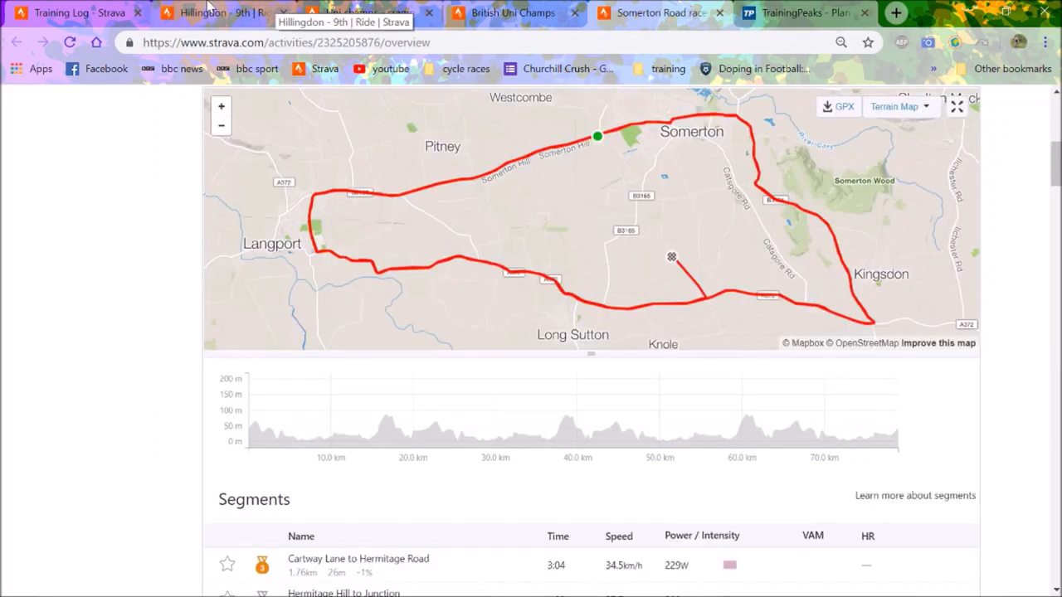